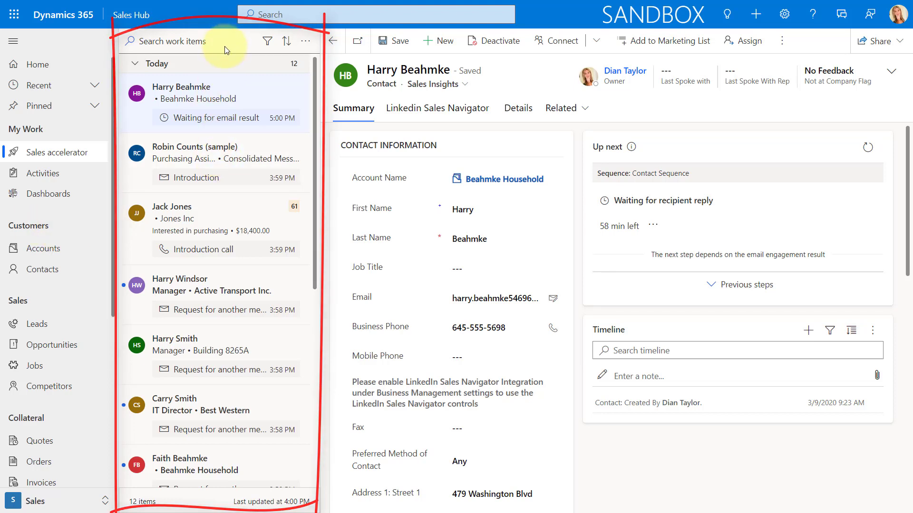
mouse_move(220, 223)
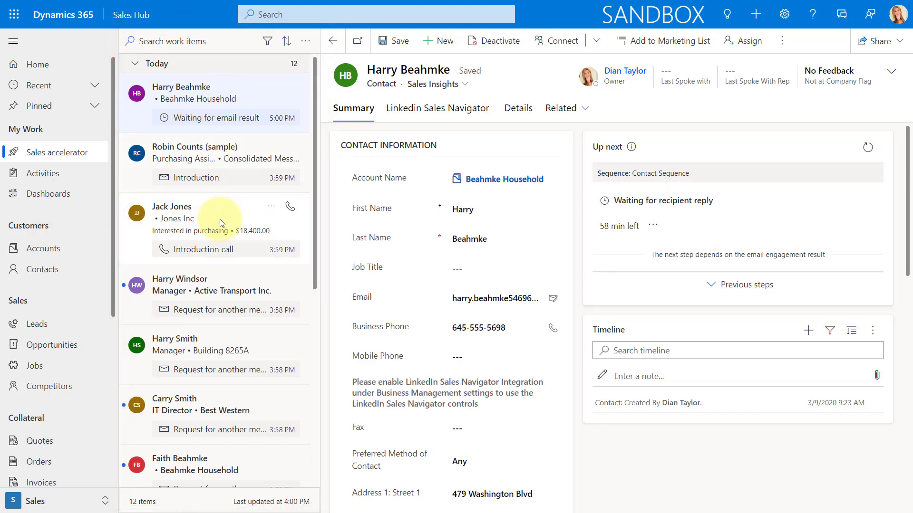
mouse_move(209, 289)
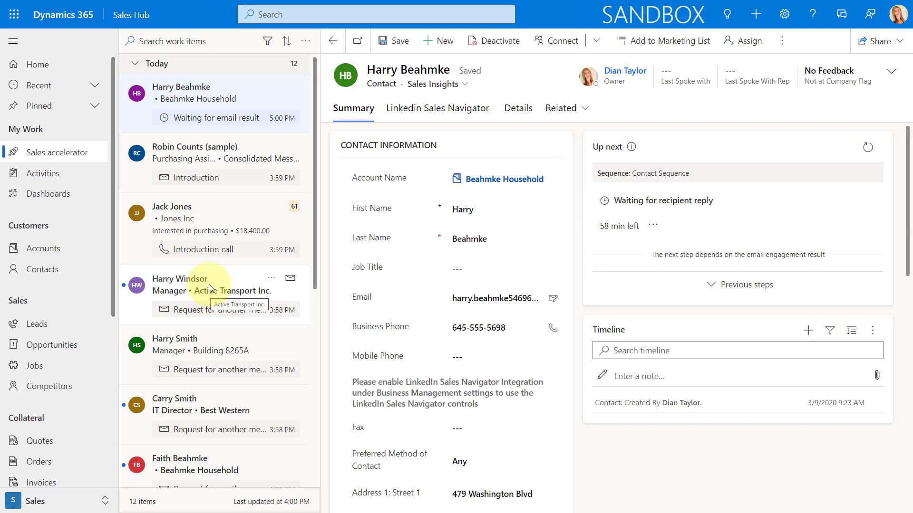
mouse_move(249, 97)
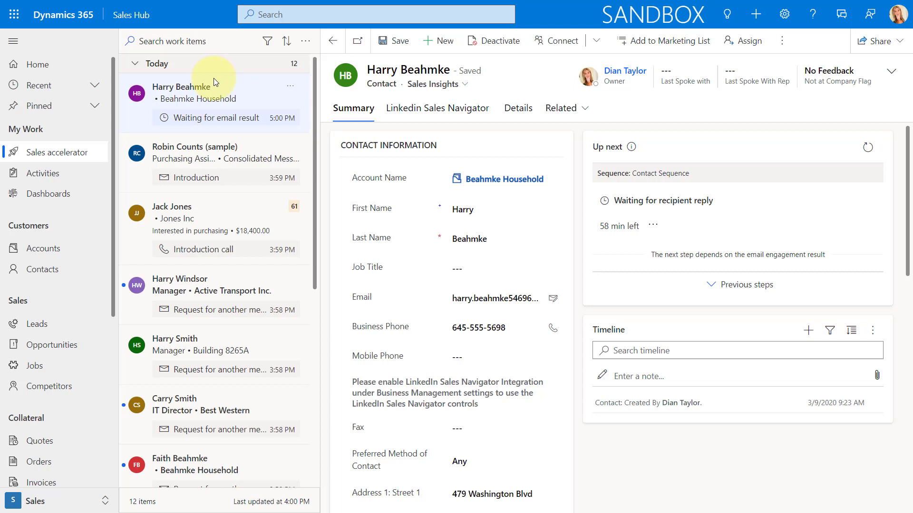
mouse_move(226, 93)
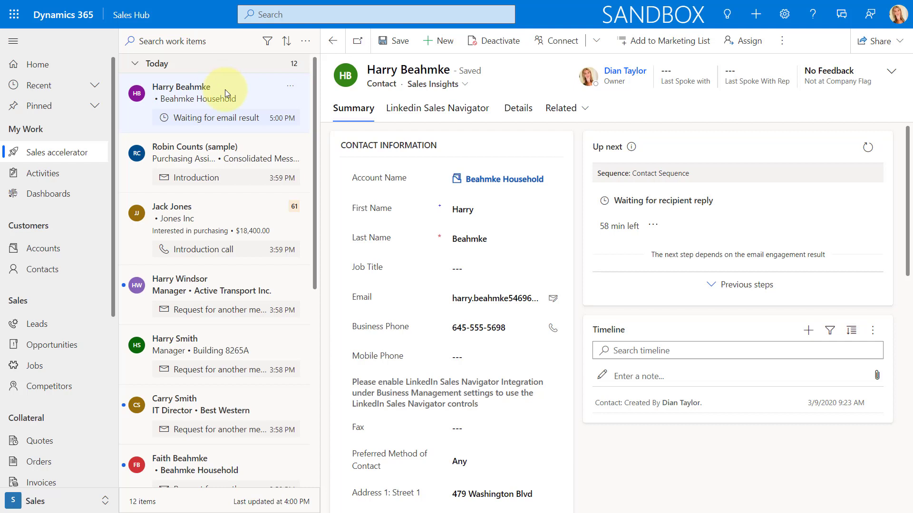
mouse_move(181, 93)
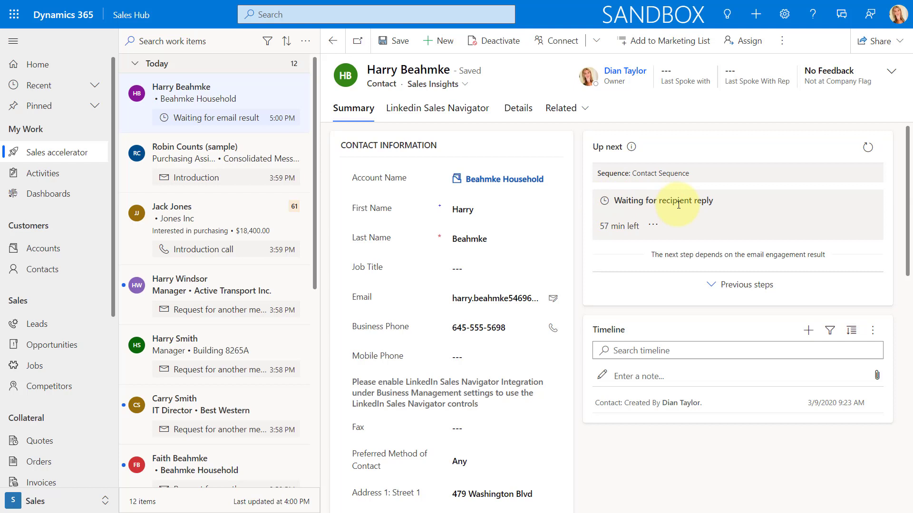
mouse_move(758, 262)
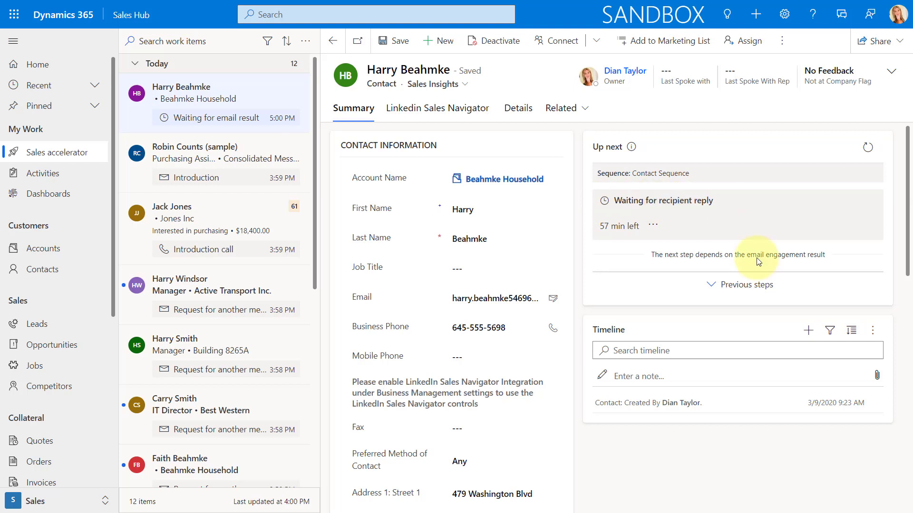
Step: Expand the earlier sequence steps, then open the Robin Counts (sample) lead from the work list
left_click(748, 284)
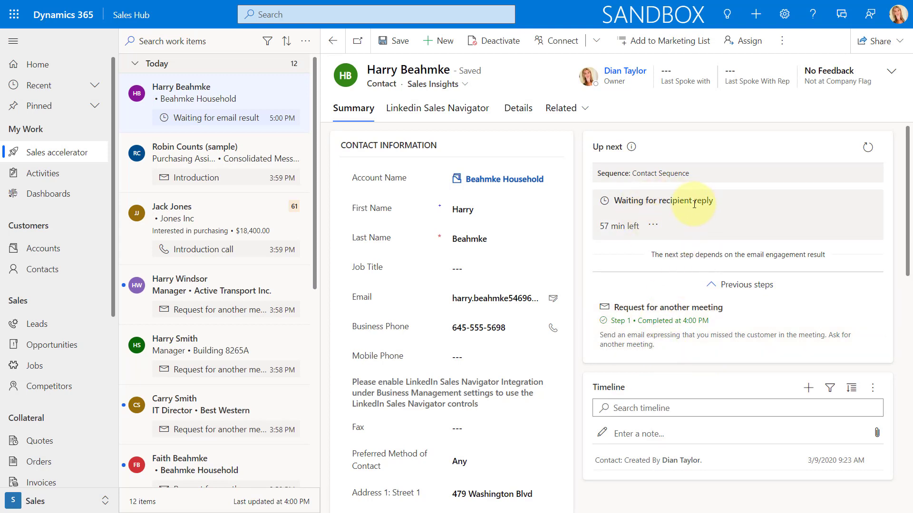
mouse_move(291, 158)
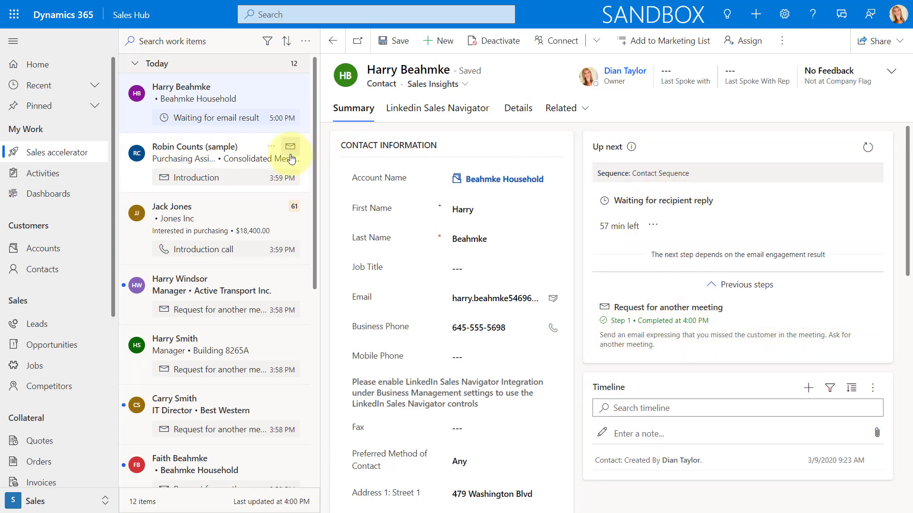
left_click(197, 146)
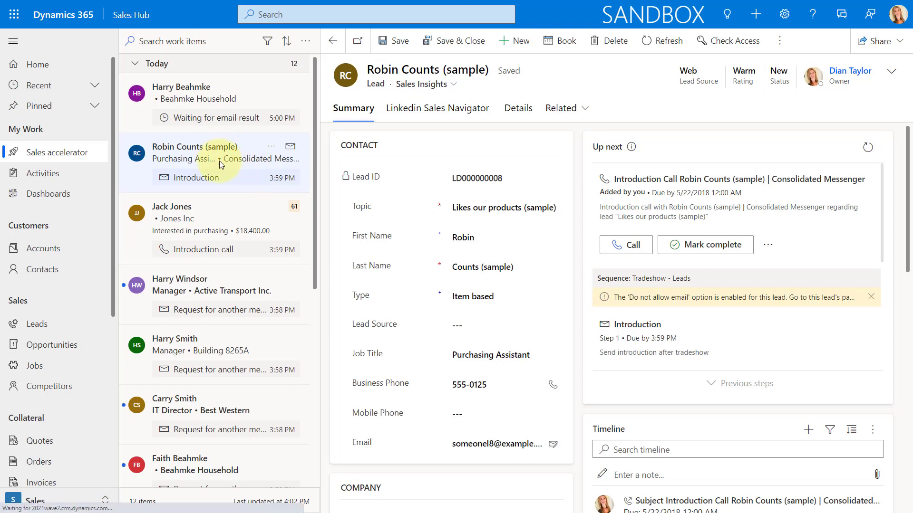
left_click(171, 219)
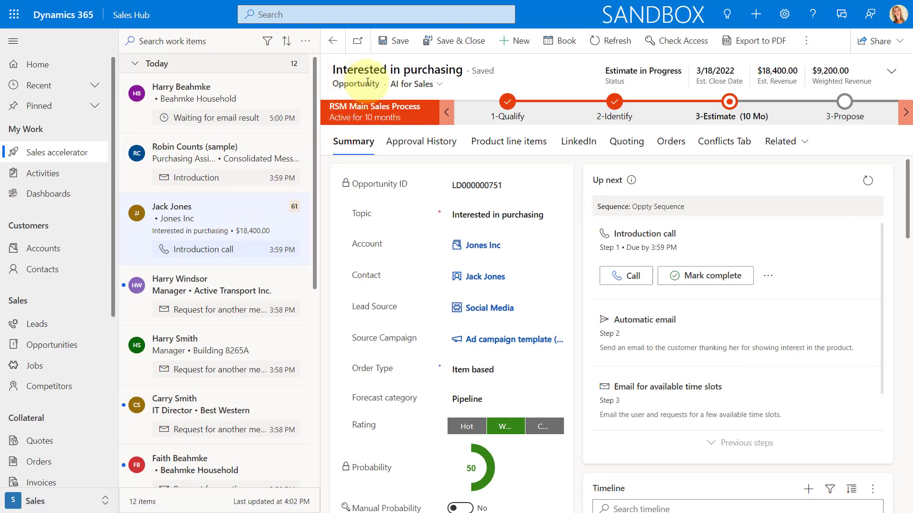
mouse_move(324, 229)
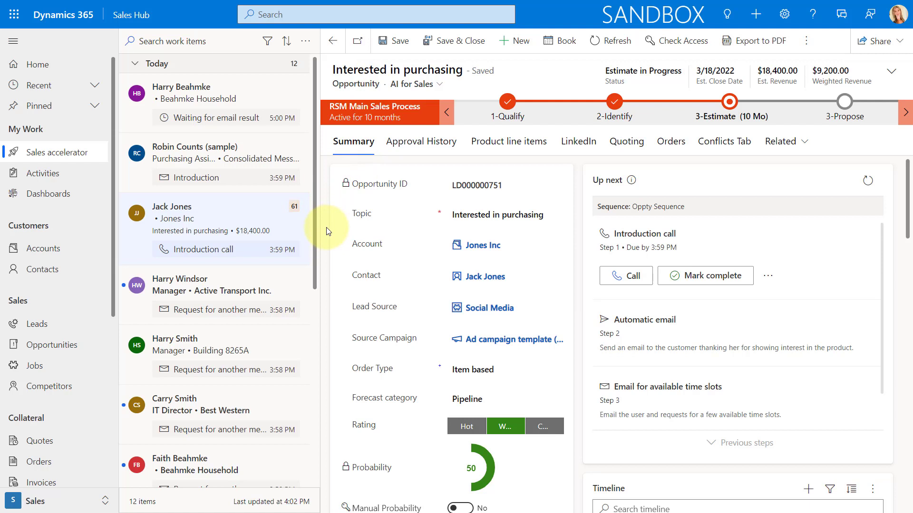
mouse_move(249, 209)
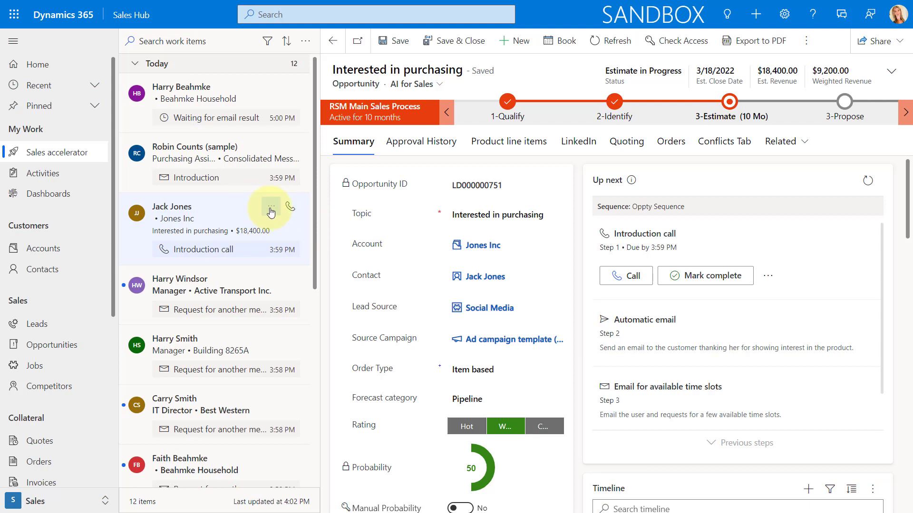
left_click(271, 206)
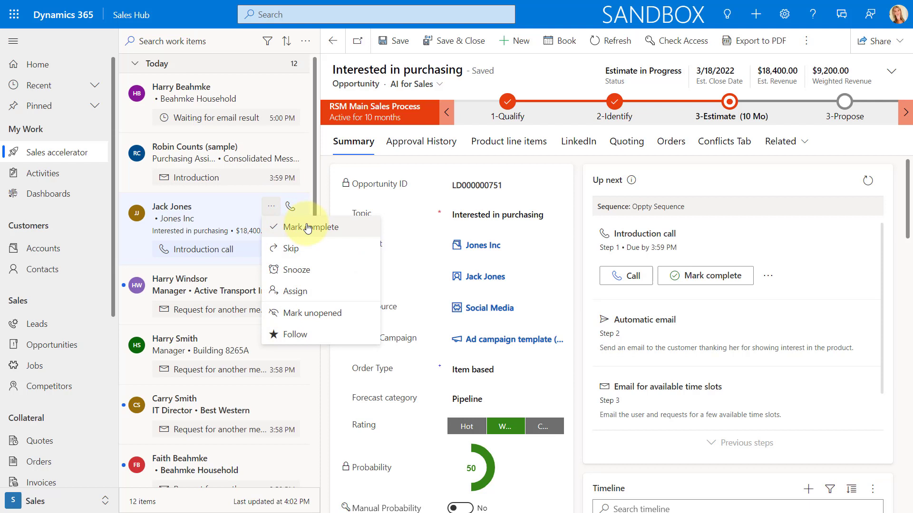
mouse_move(300, 274)
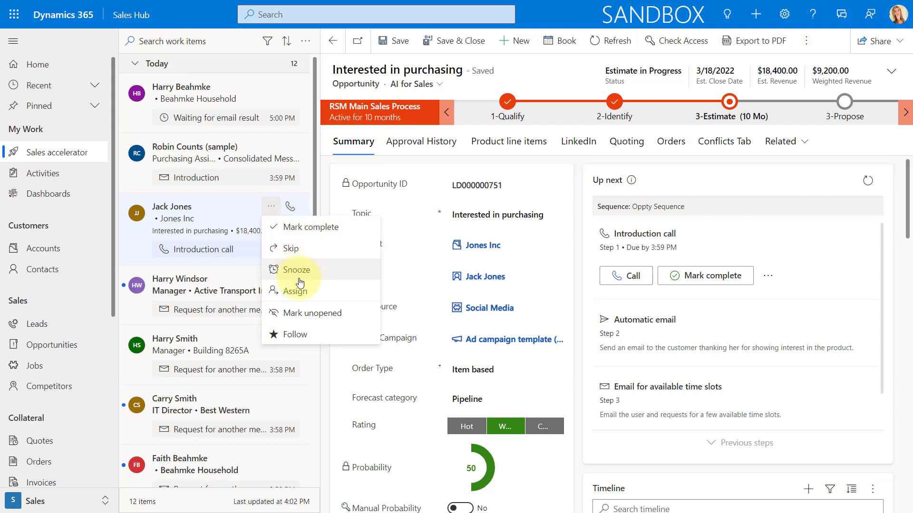
mouse_move(308, 313)
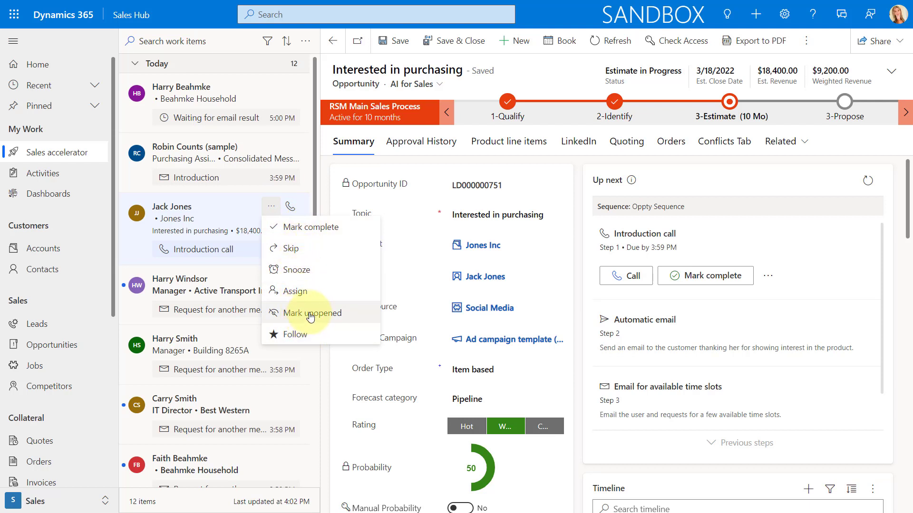
mouse_move(313, 258)
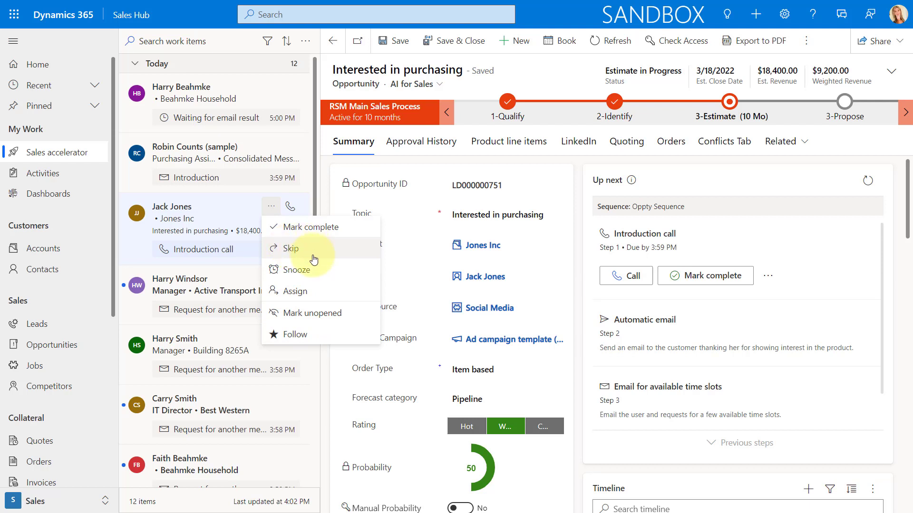
mouse_move(315, 291)
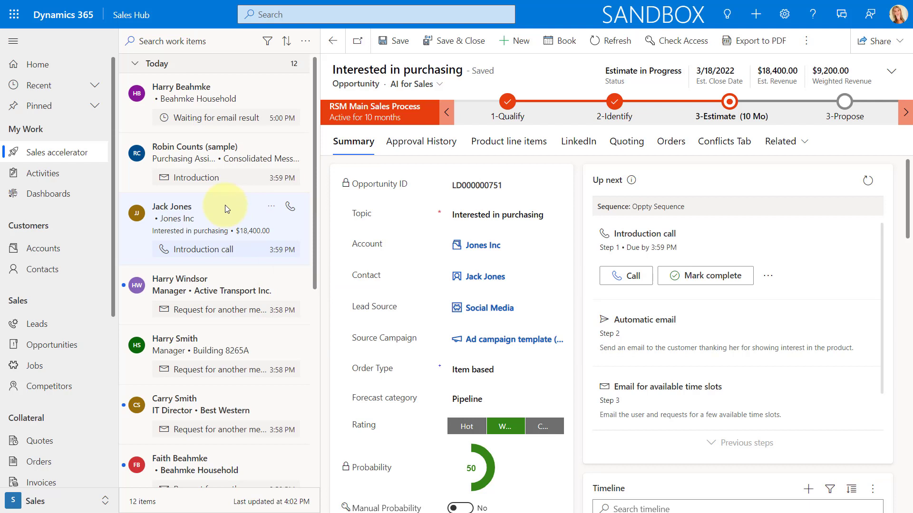
mouse_move(224, 200)
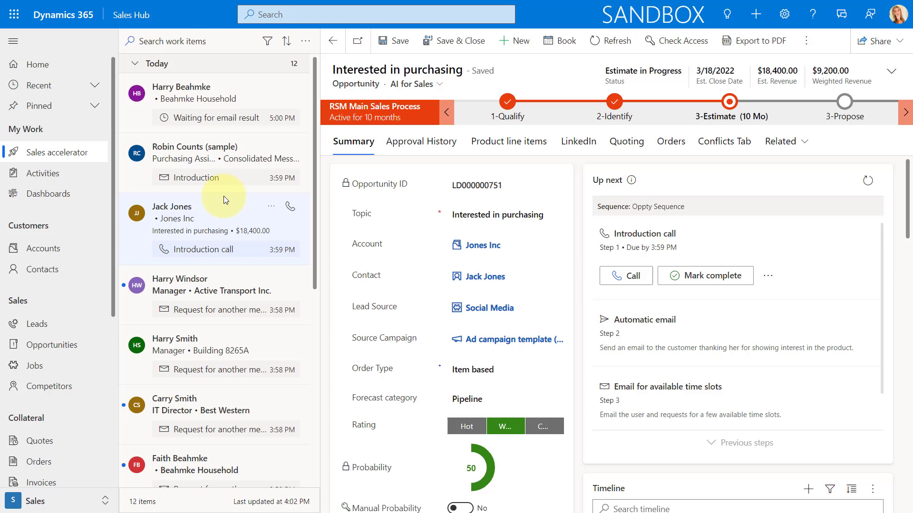
mouse_move(217, 191)
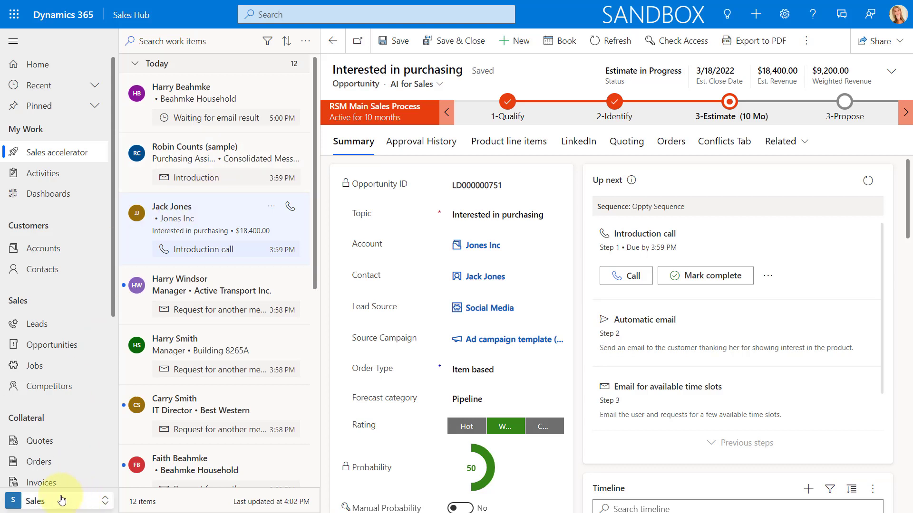
Step: Switch to Sales Insights settings and open the Sales accelerator Workspace settings with Work item appearance
left_click(35, 501)
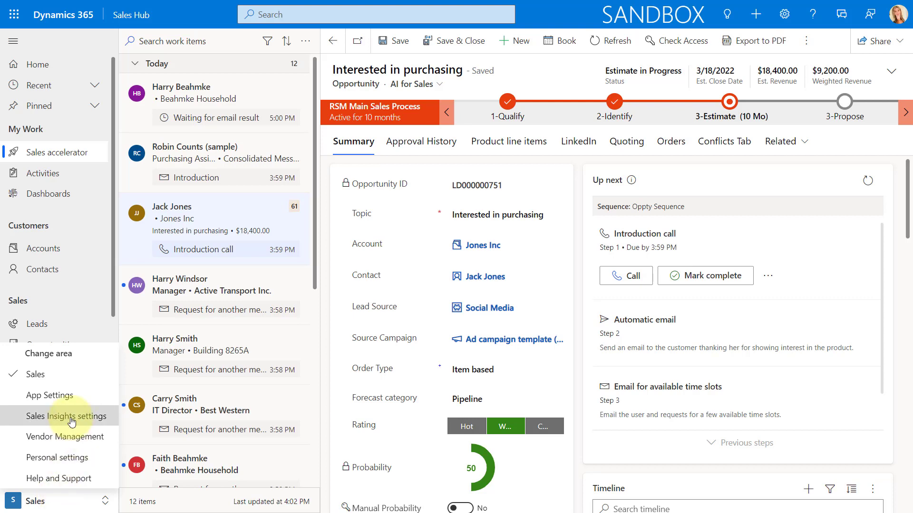
left_click(69, 416)
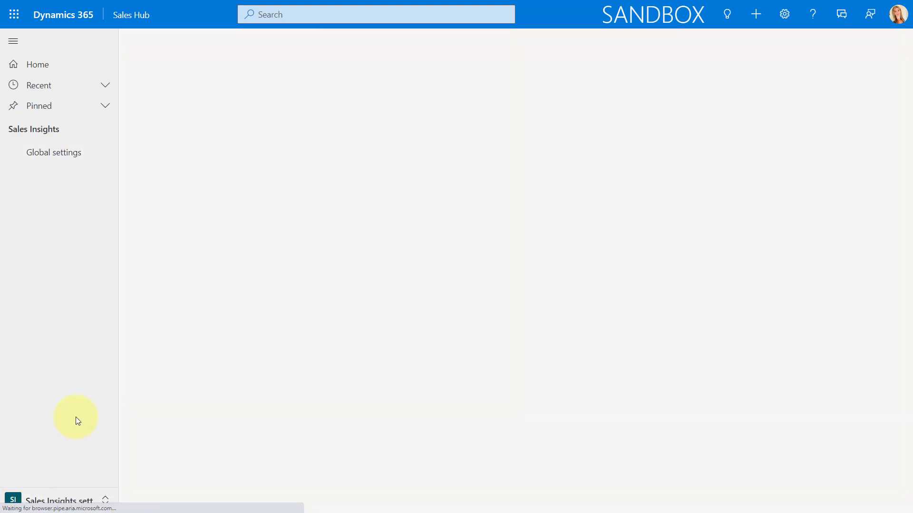
left_click(53, 152)
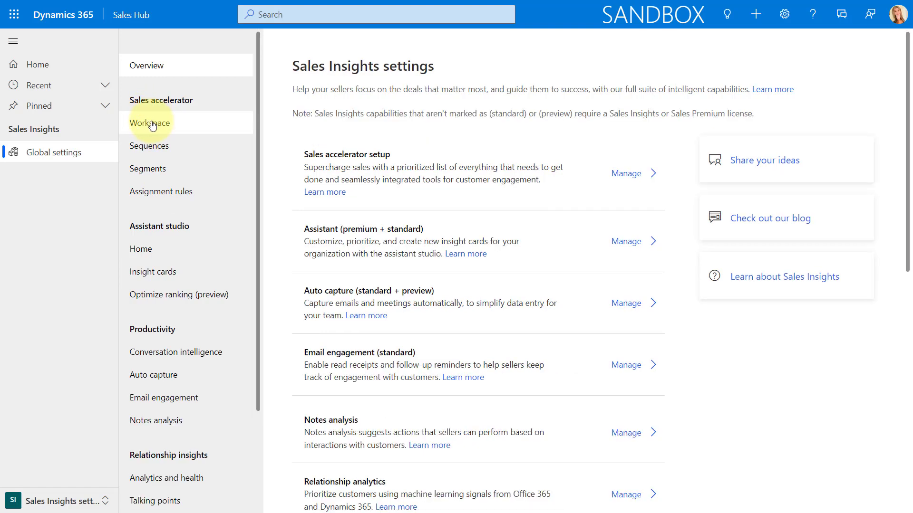
left_click(150, 122)
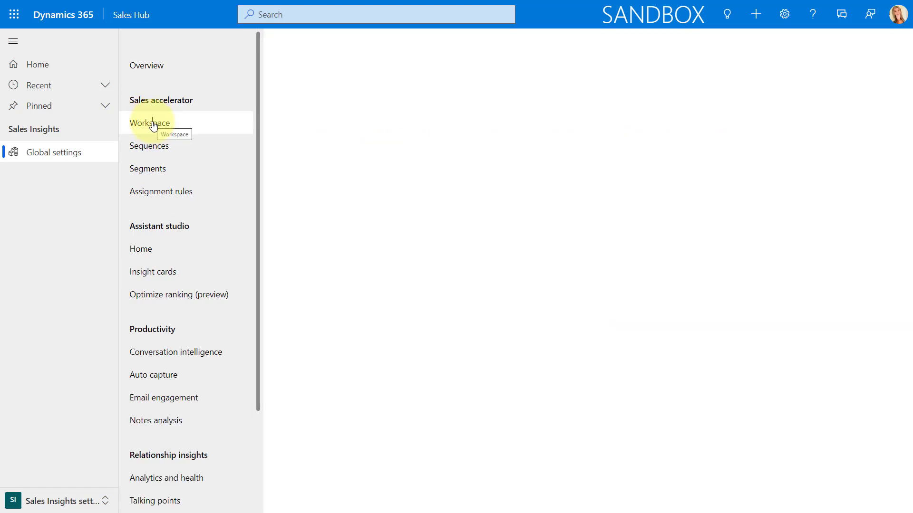
left_click(149, 123)
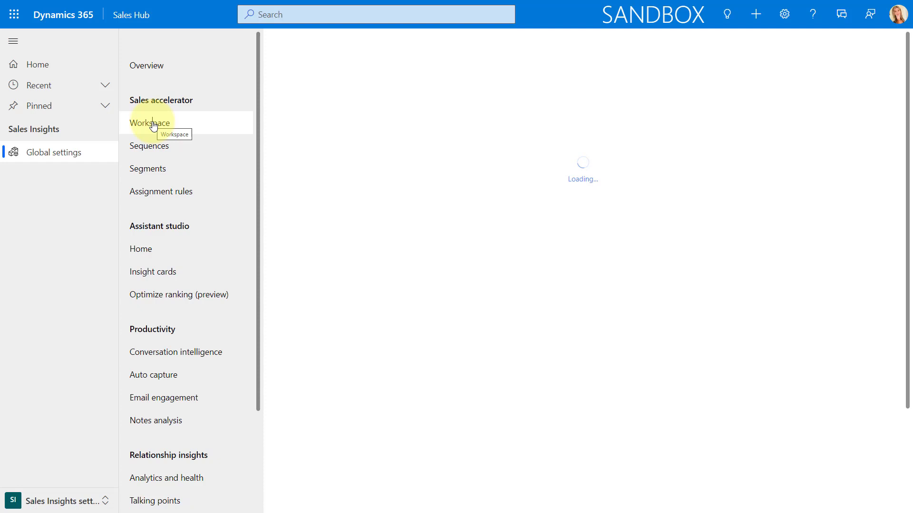
left_click(150, 122)
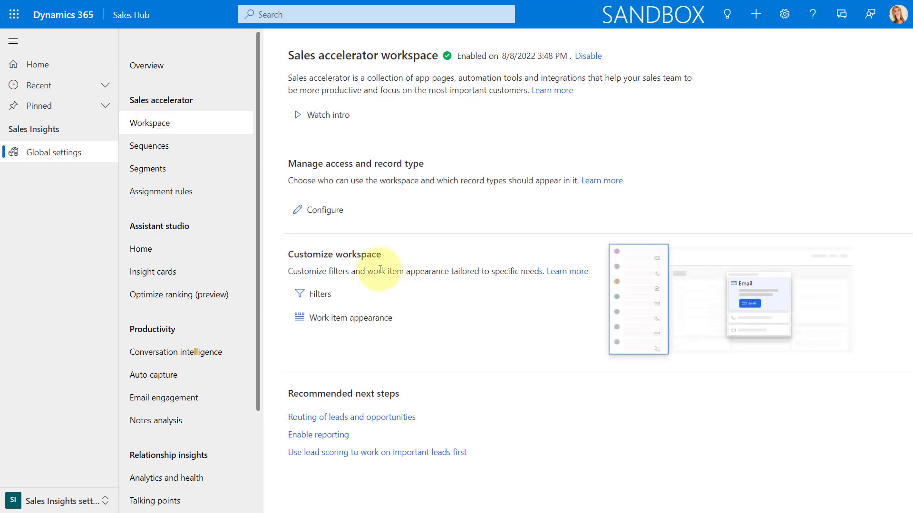
mouse_move(362, 255)
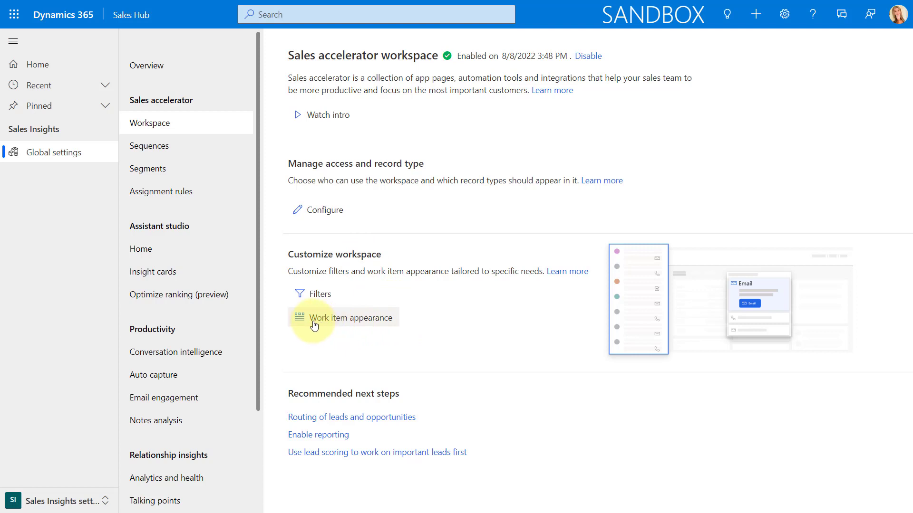
mouse_move(376, 323)
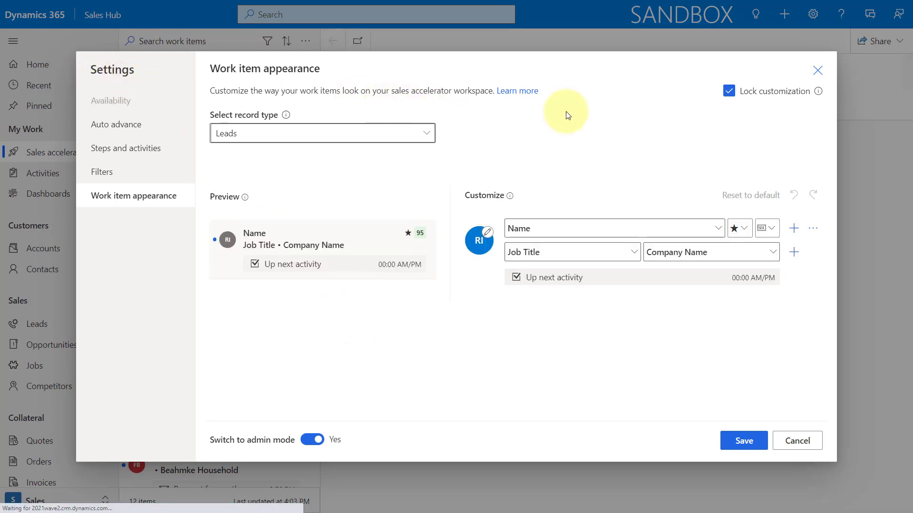
left_click(818, 70)
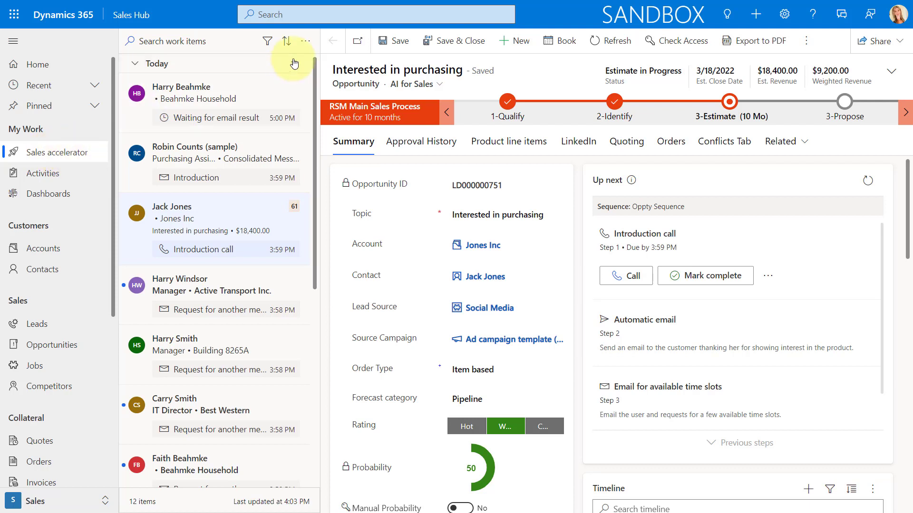
mouse_move(305, 40)
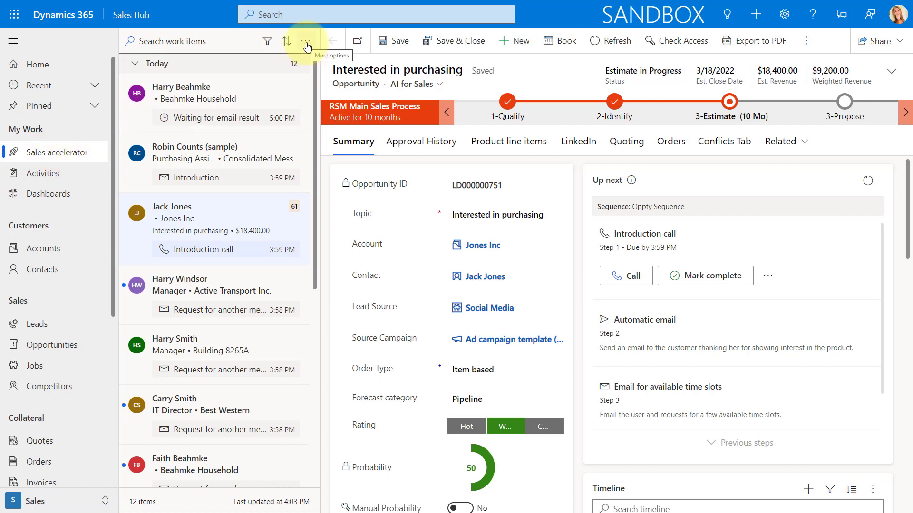
left_click(306, 41)
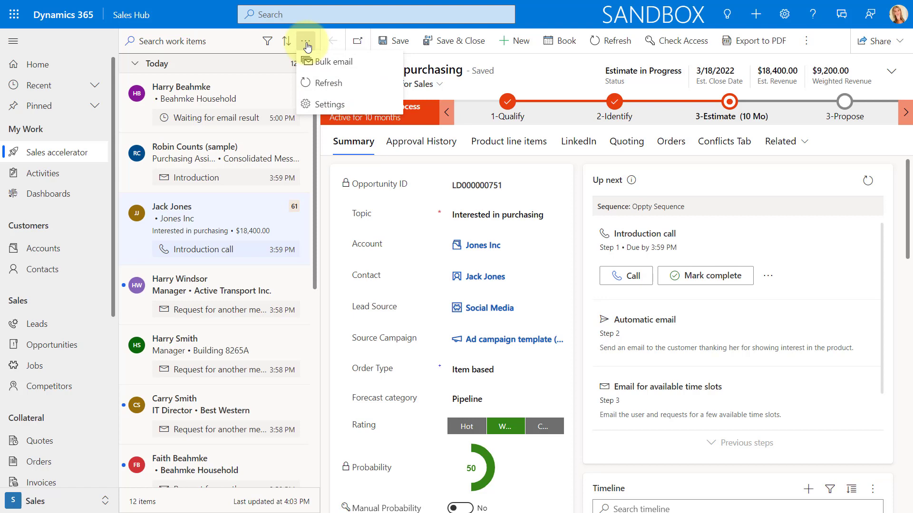
mouse_move(319, 105)
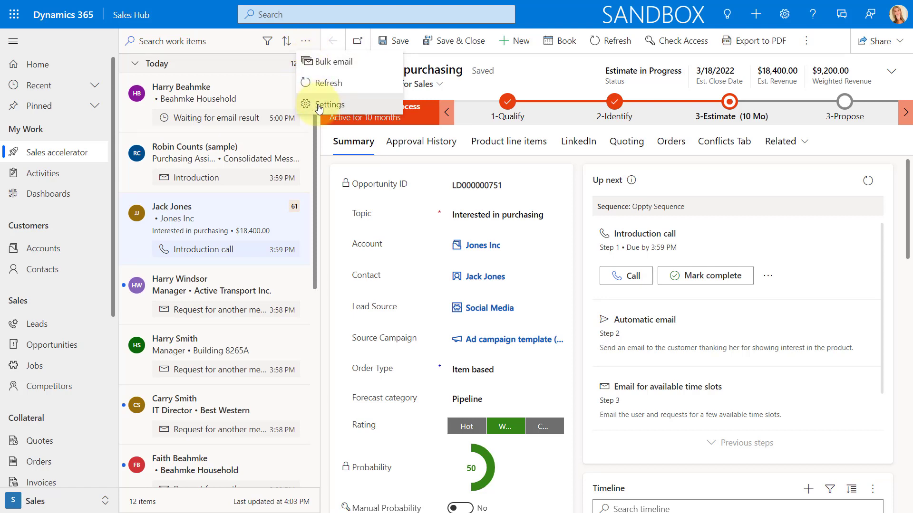
left_click(330, 105)
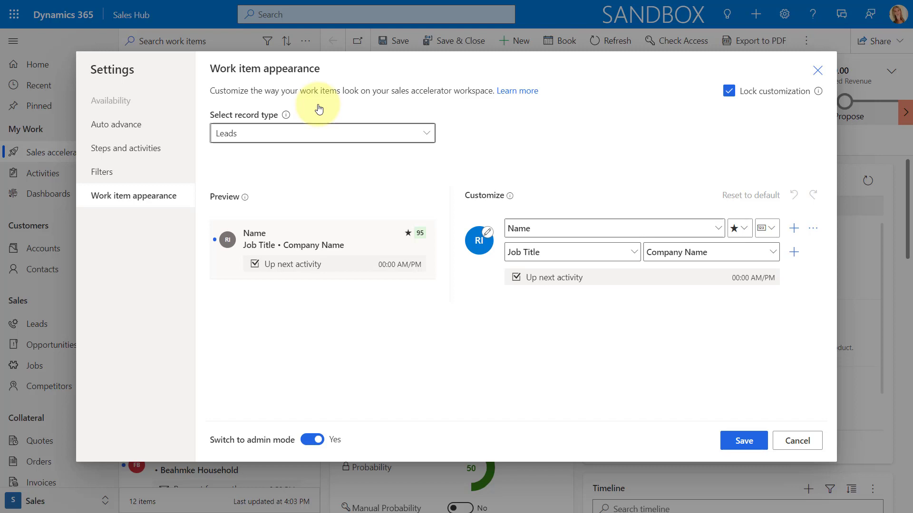
mouse_move(120, 100)
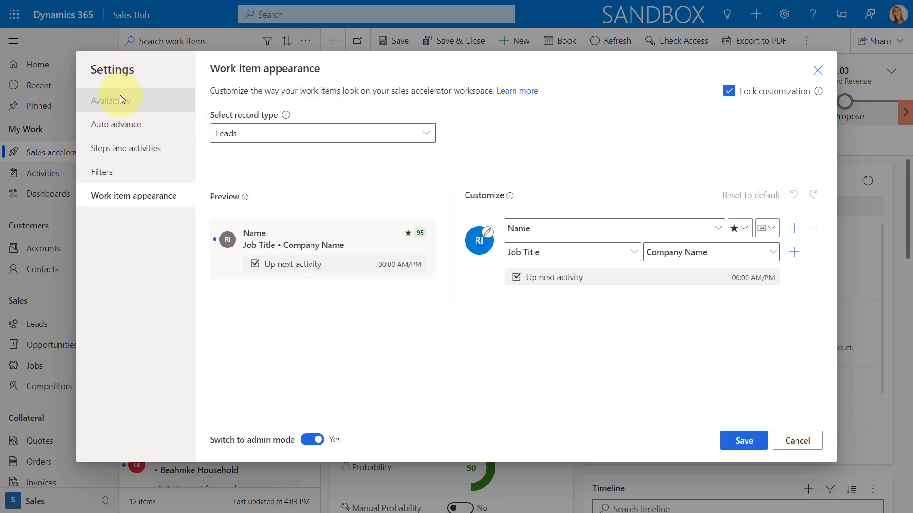
mouse_move(122, 124)
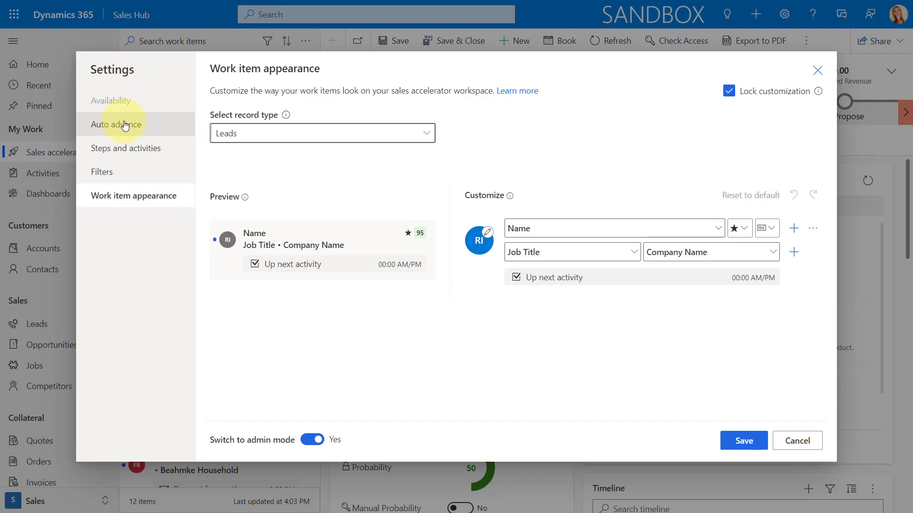
left_click(116, 125)
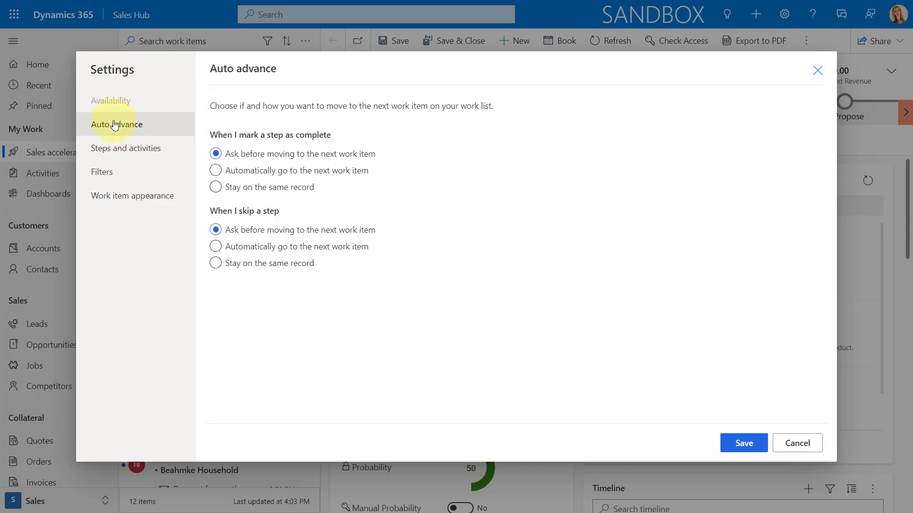
left_click(126, 148)
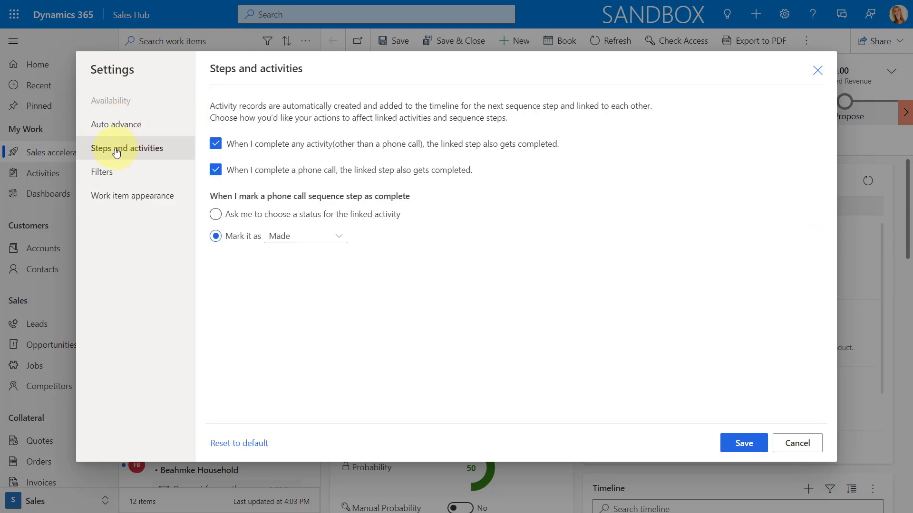
left_click(132, 196)
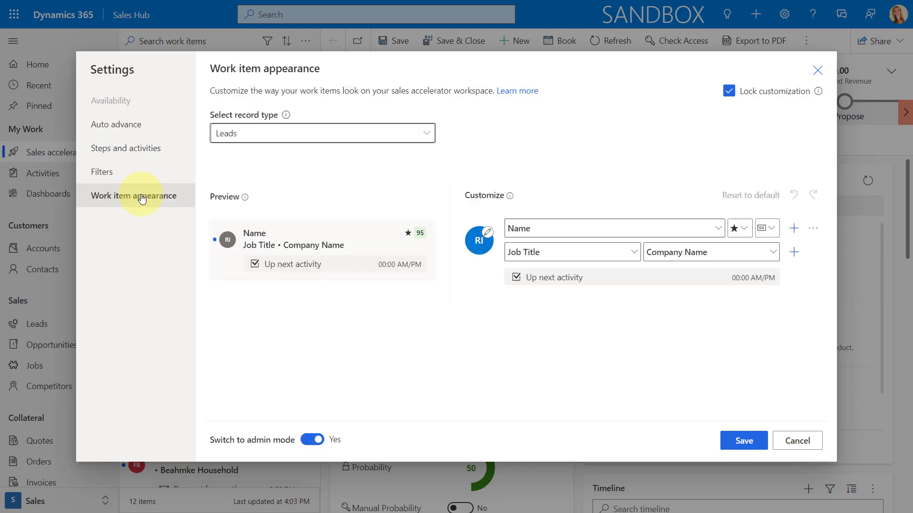
mouse_move(266, 324)
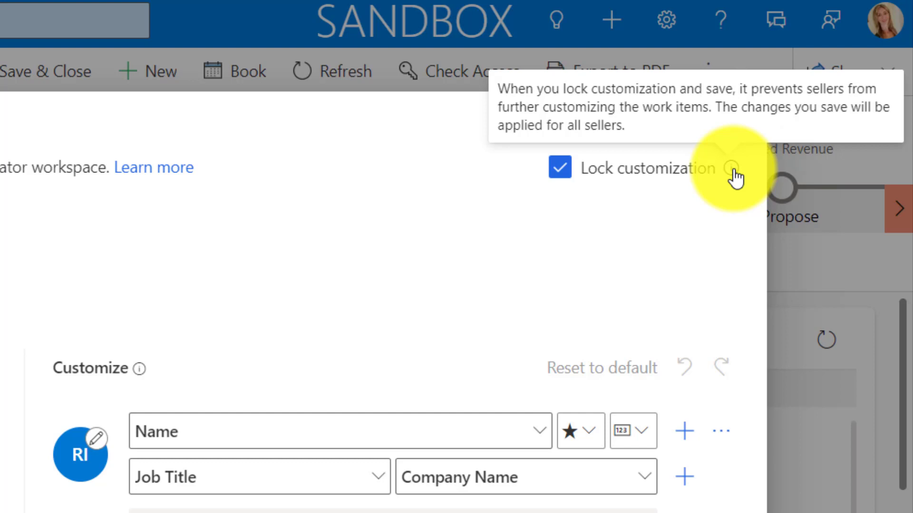
scroll("up", 3)
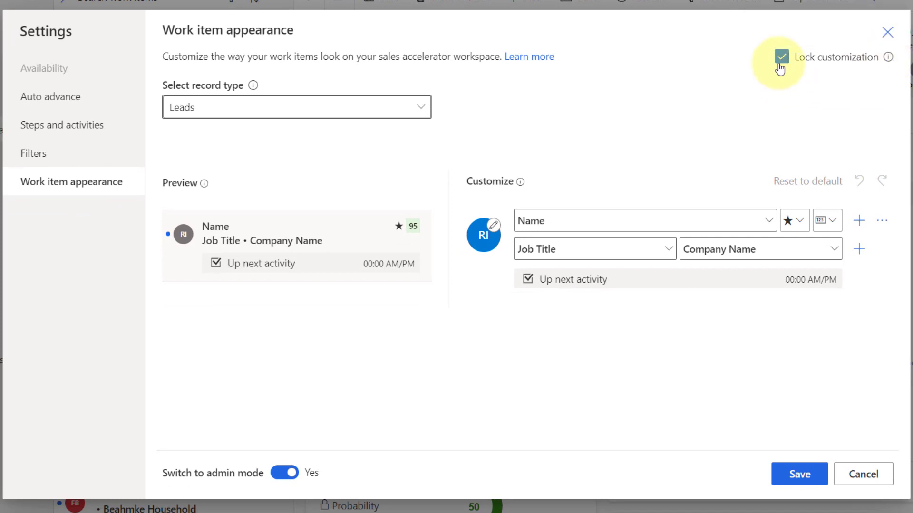
mouse_move(763, 115)
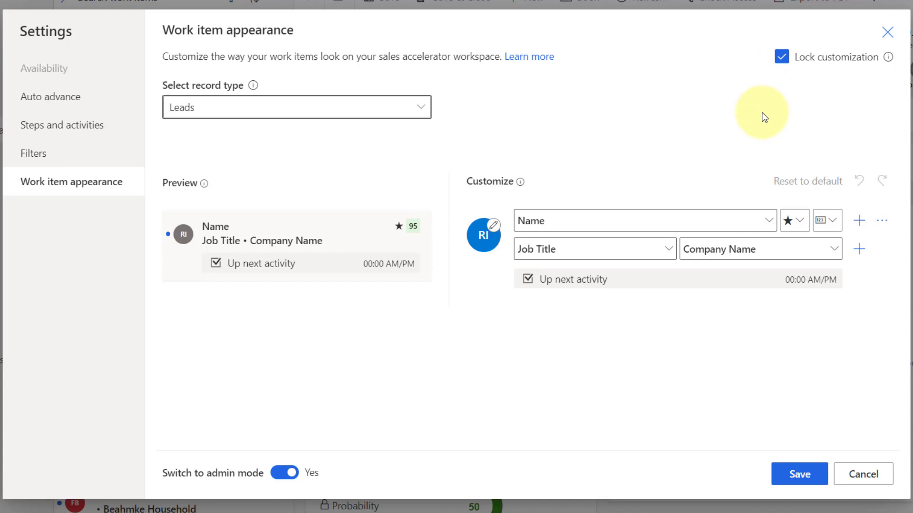
mouse_move(576, 308)
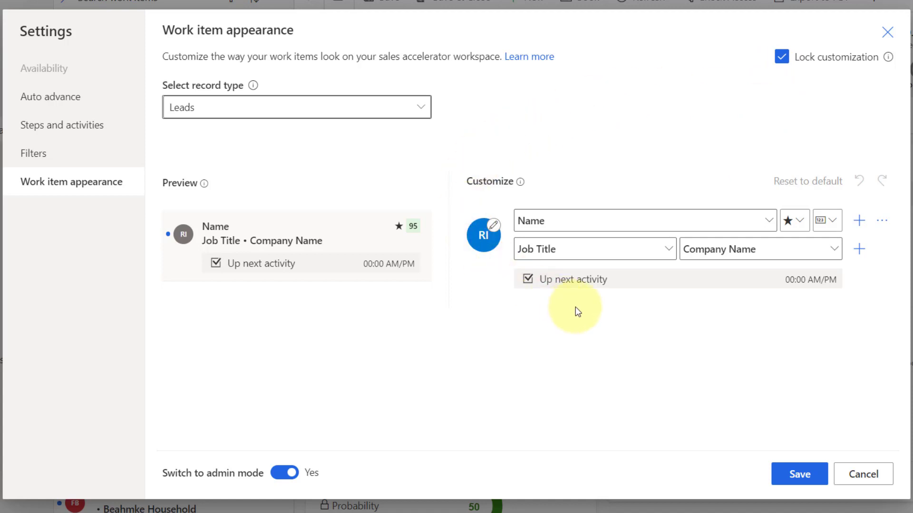
mouse_move(567, 144)
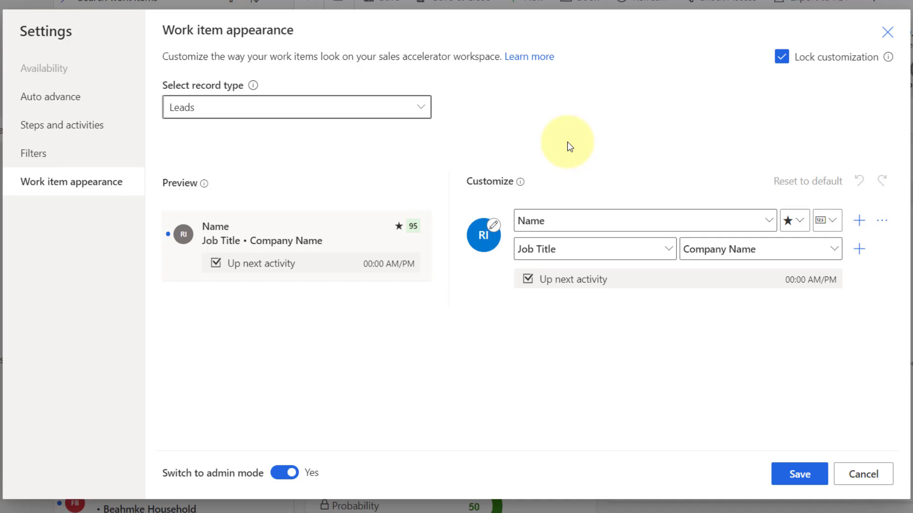
mouse_move(645, 119)
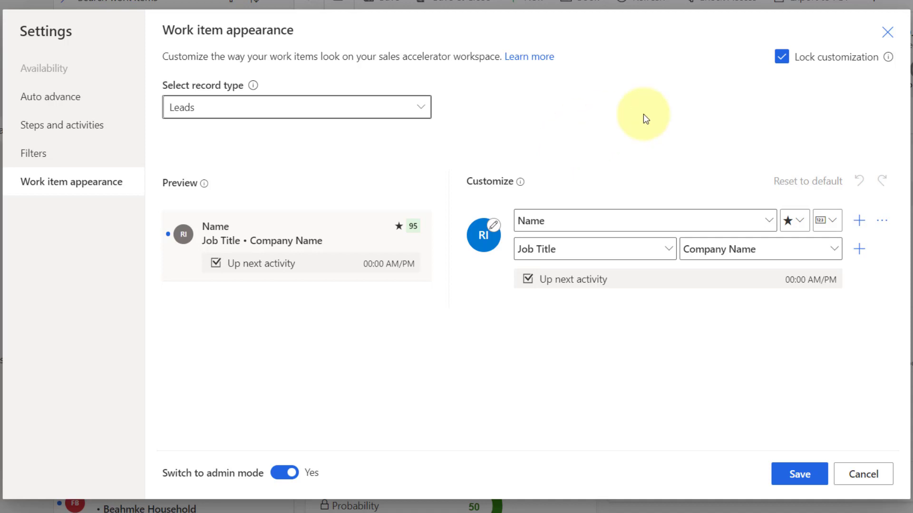
mouse_move(261, 146)
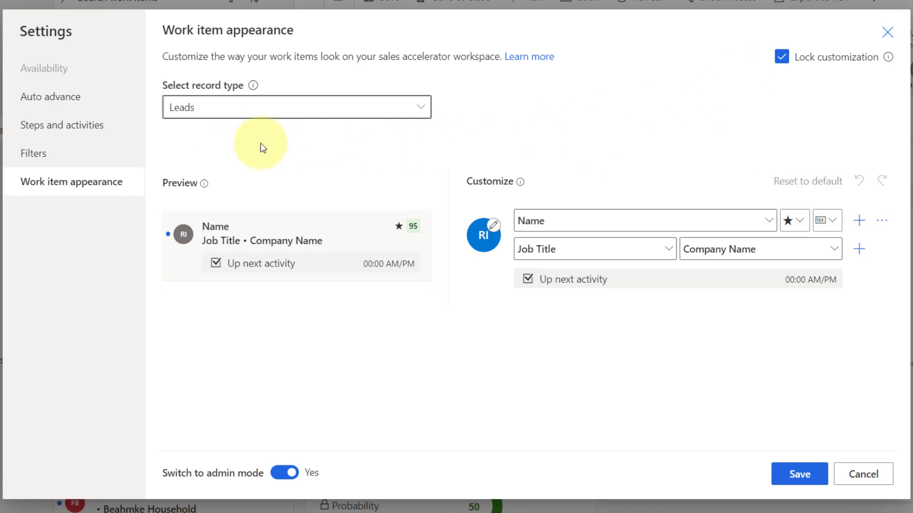
left_click(419, 107)
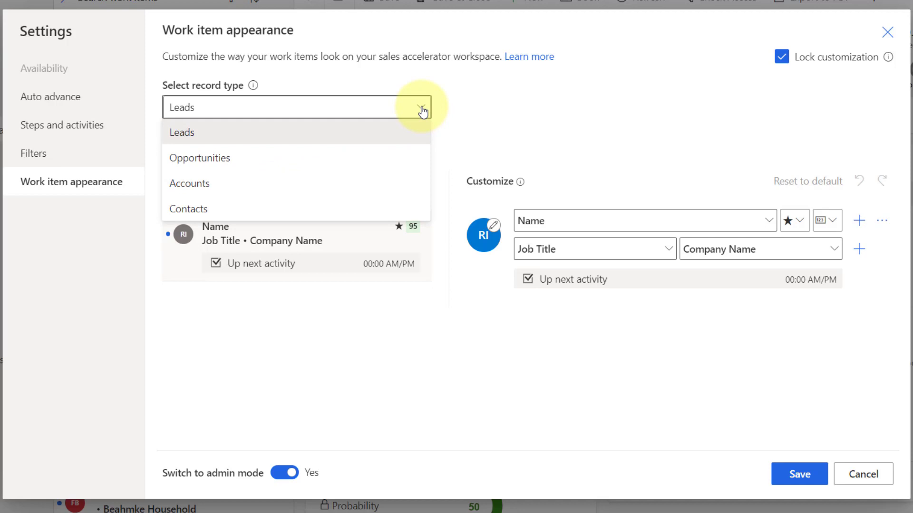
mouse_move(214, 135)
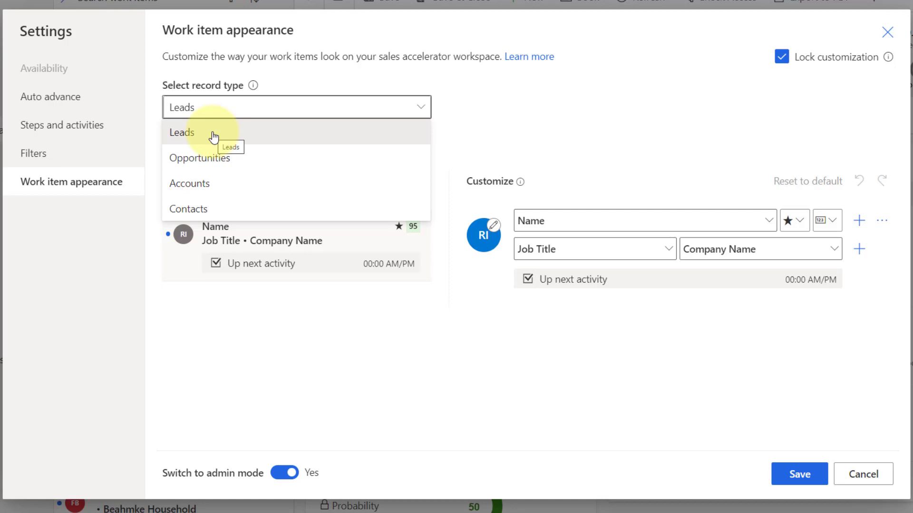
mouse_move(221, 158)
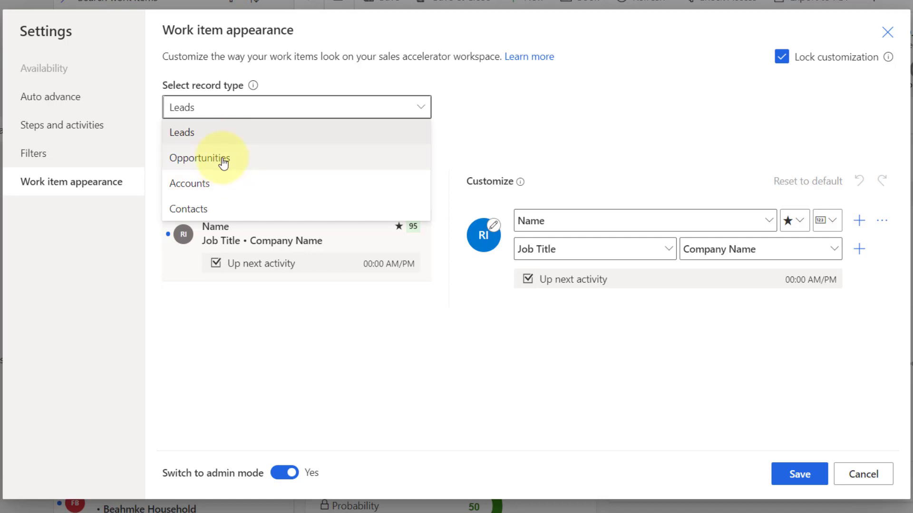
left_click(200, 158)
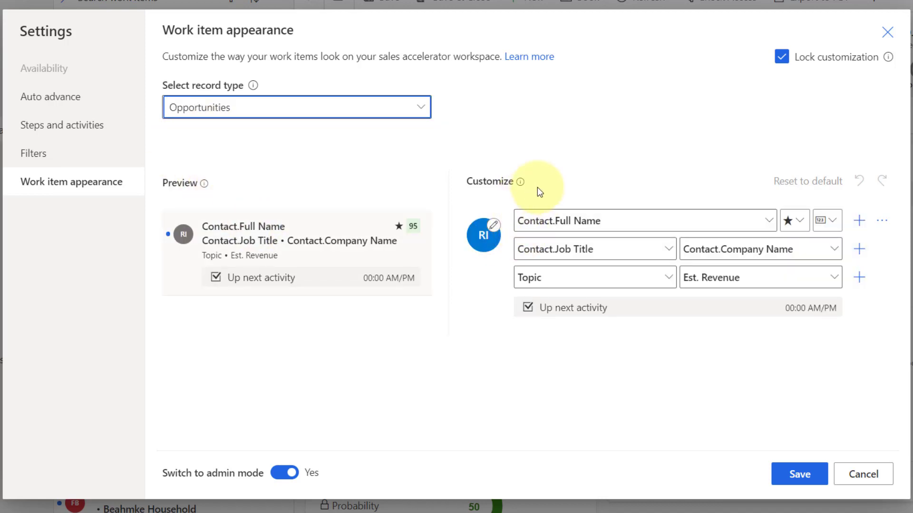
left_click(297, 107)
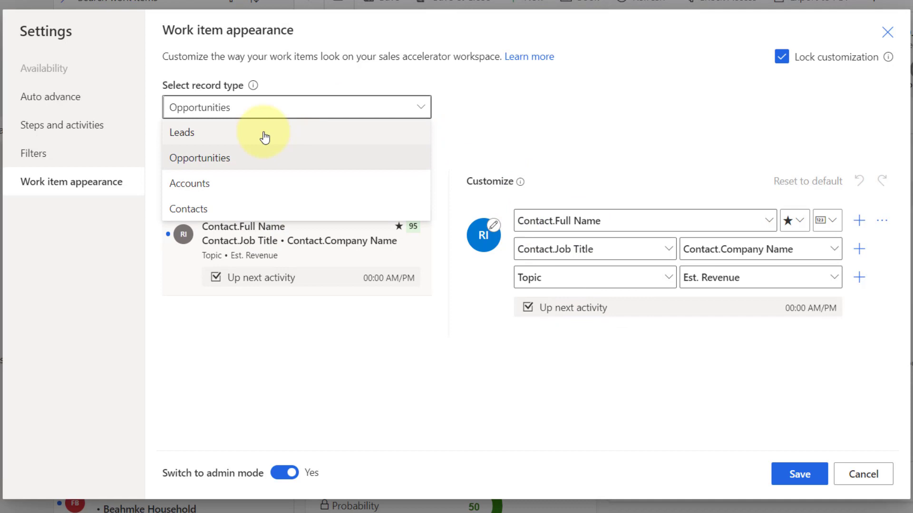
left_click(182, 132)
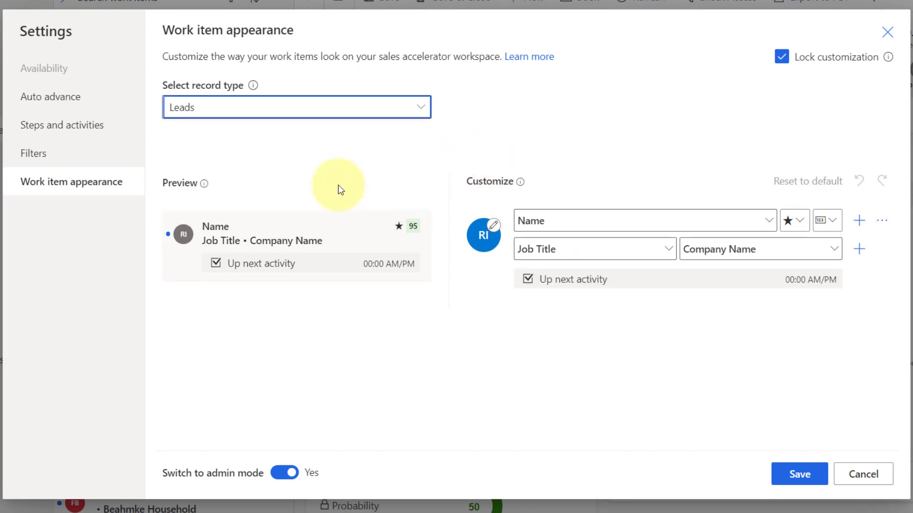
mouse_move(294, 153)
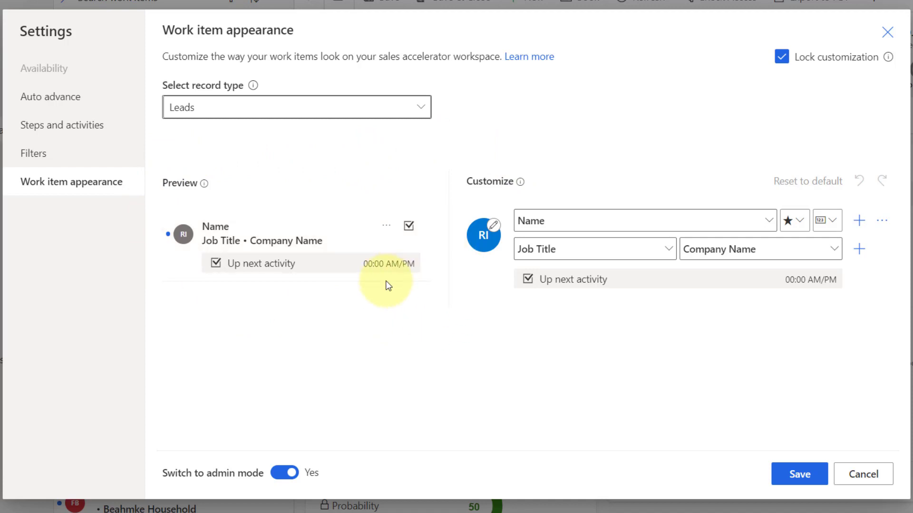
mouse_move(219, 272)
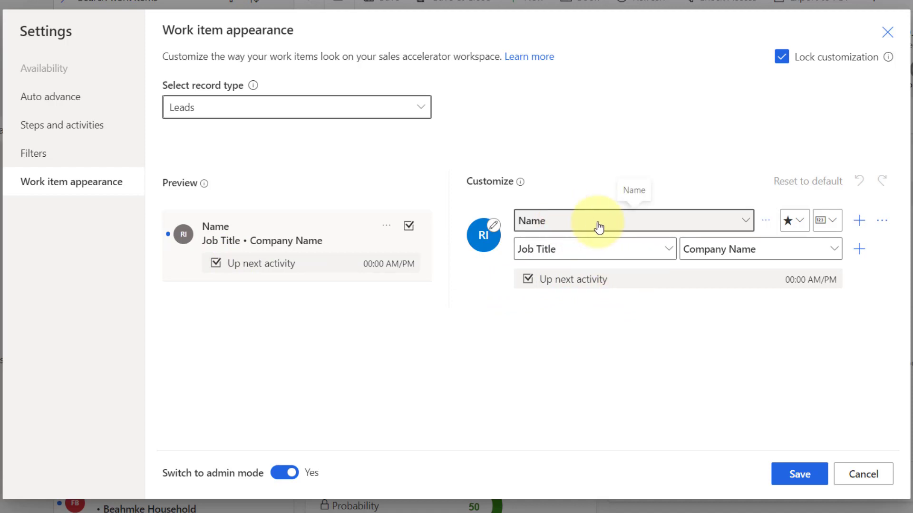
mouse_move(653, 243)
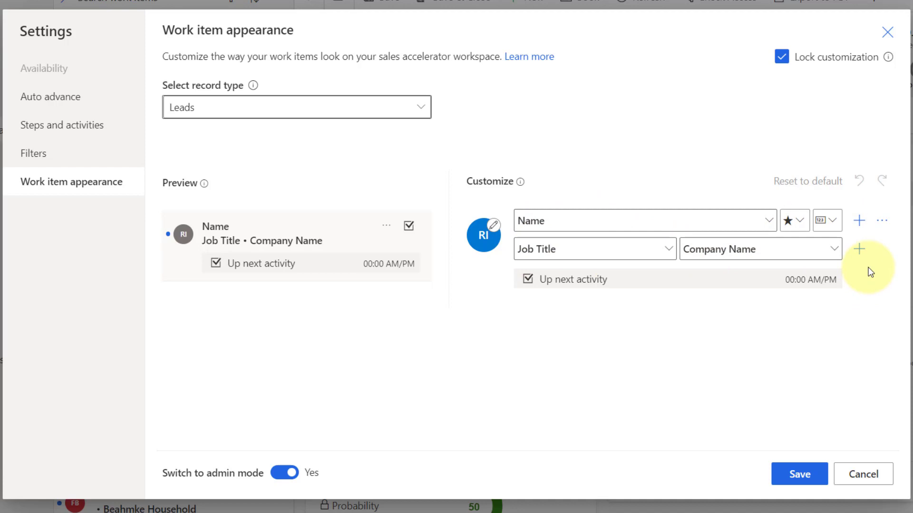
Step: Add field rows to the lead card and show the Name row's Add a field / Add an icon / Remove options
left_click(858, 248)
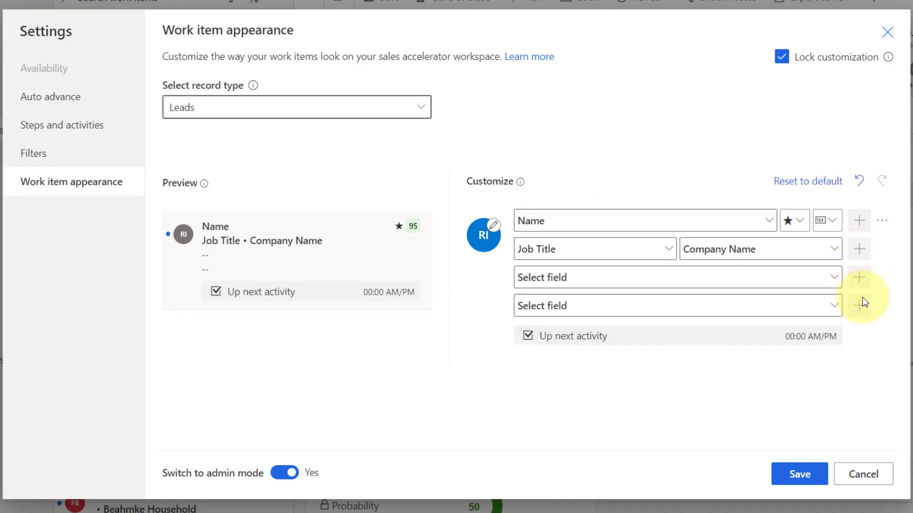
mouse_move(859, 305)
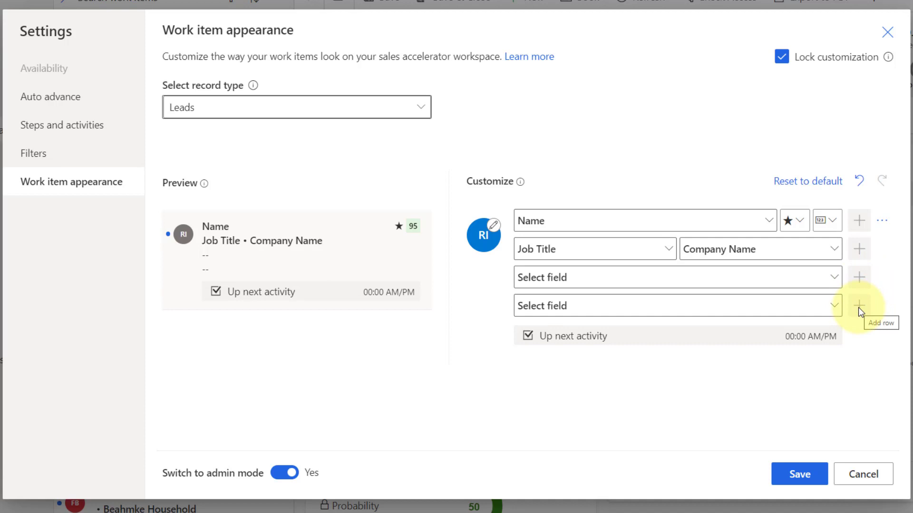
mouse_move(750, 222)
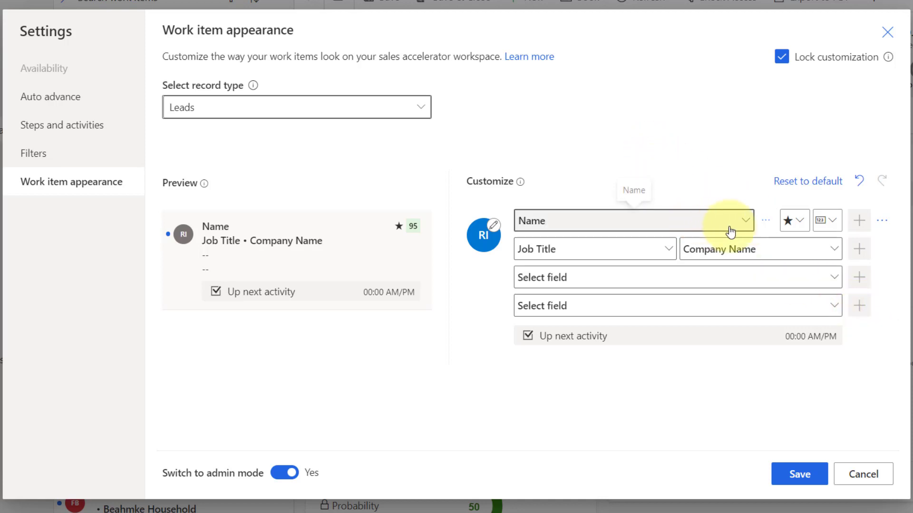
mouse_move(658, 250)
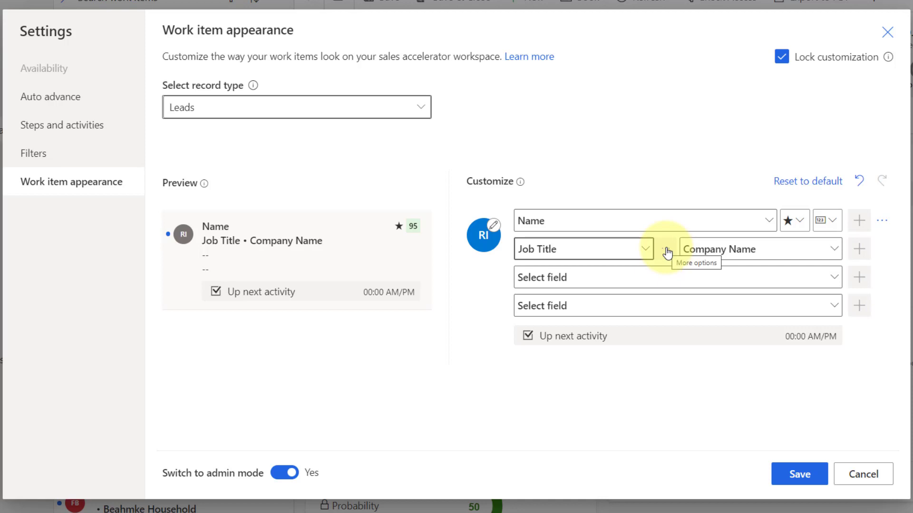
mouse_move(669, 229)
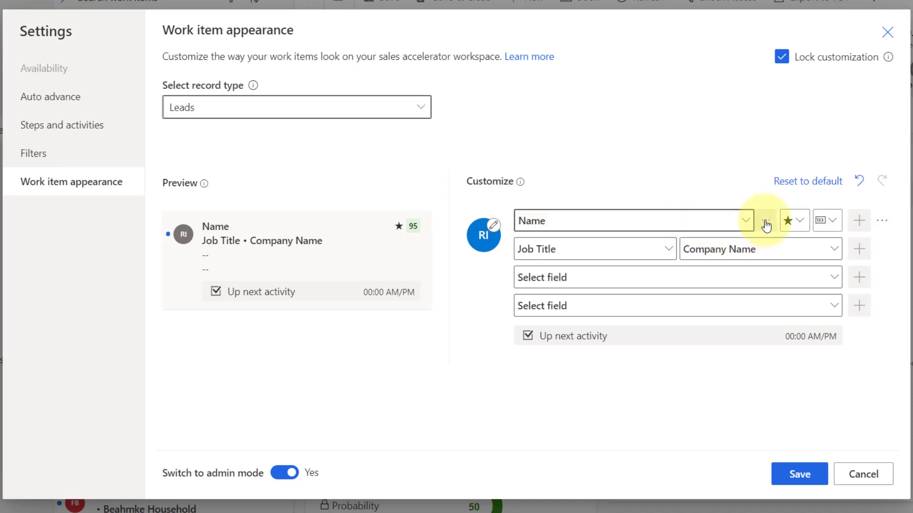
left_click(764, 219)
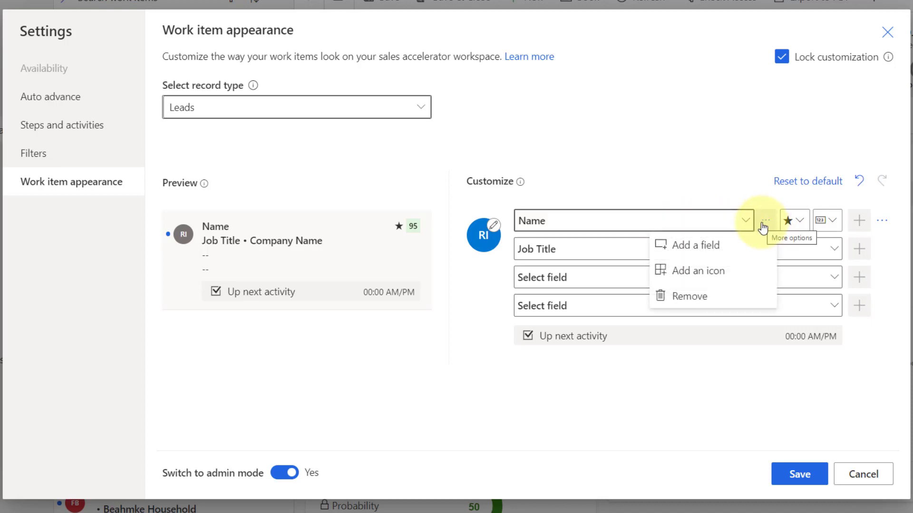
mouse_move(699, 245)
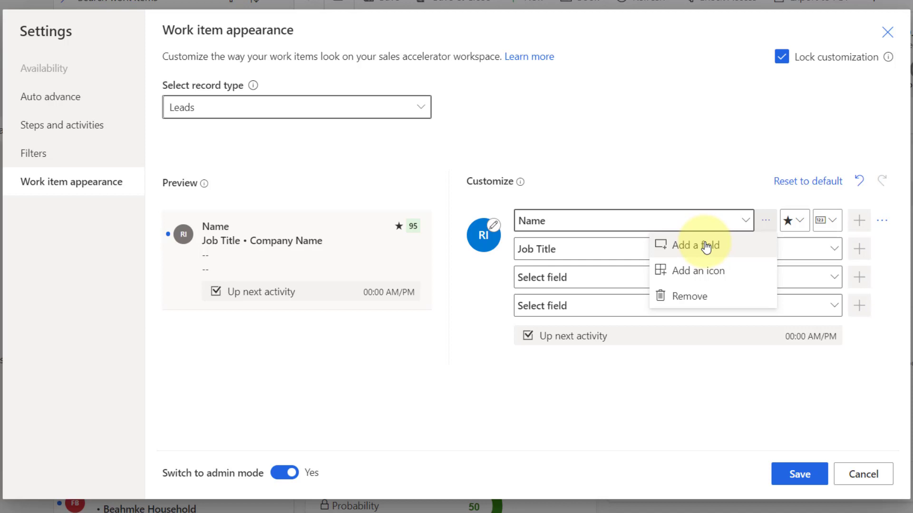
mouse_move(715, 271)
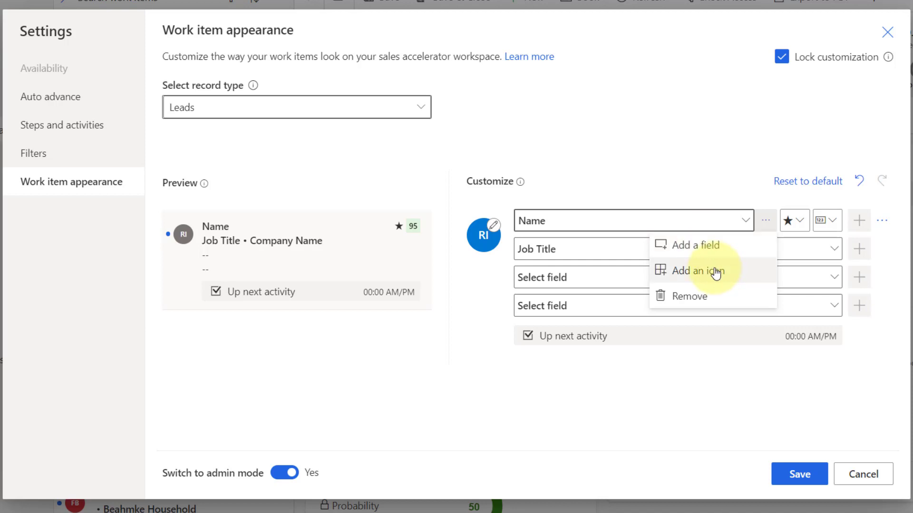
mouse_move(699, 297)
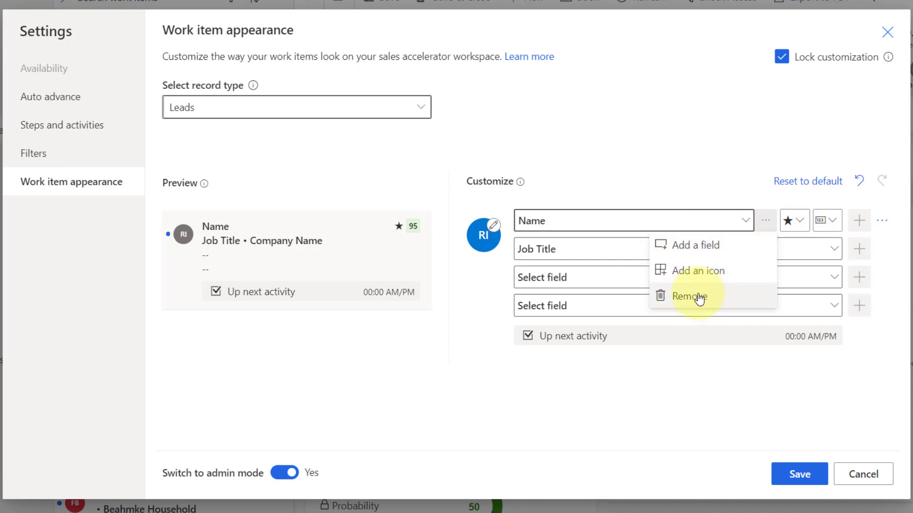
mouse_move(650, 169)
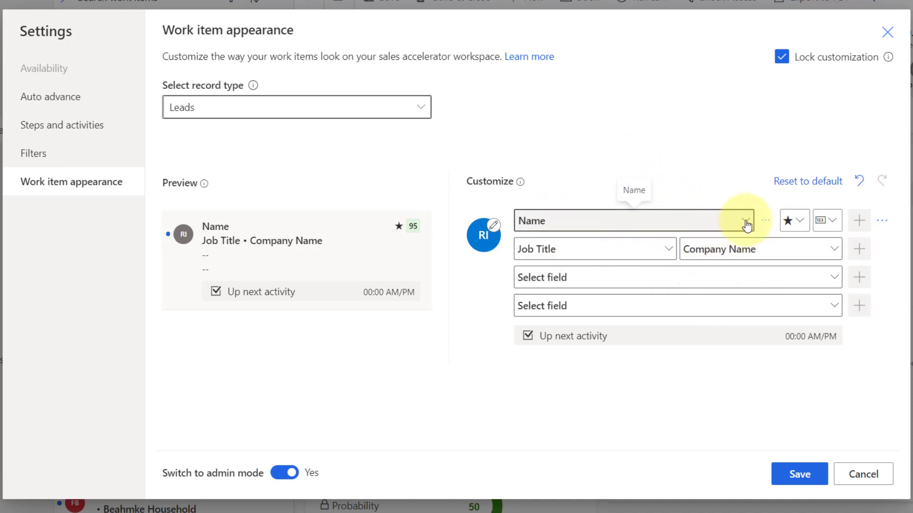
left_click(748, 220)
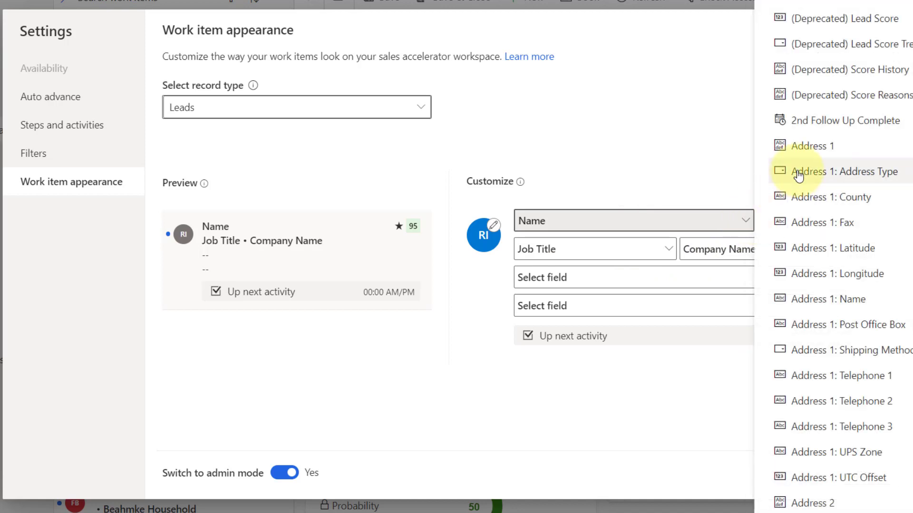
mouse_move(807, 273)
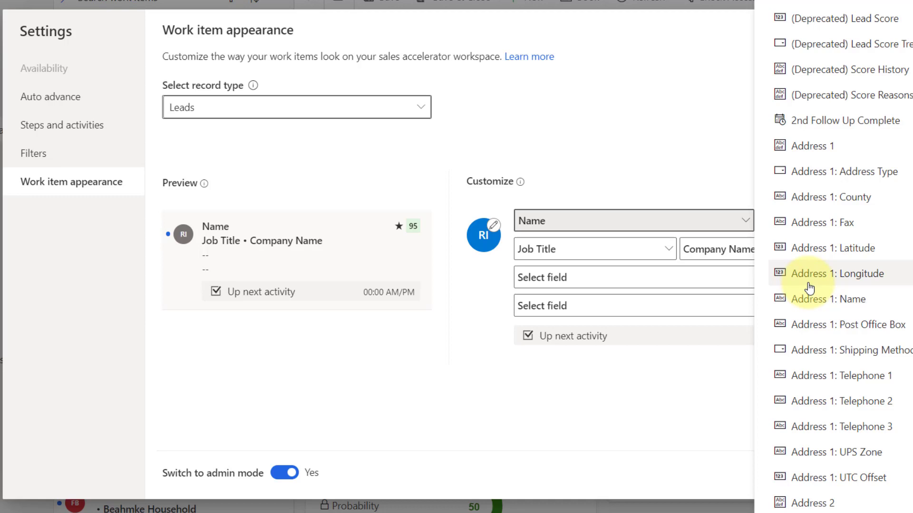
mouse_move(804, 146)
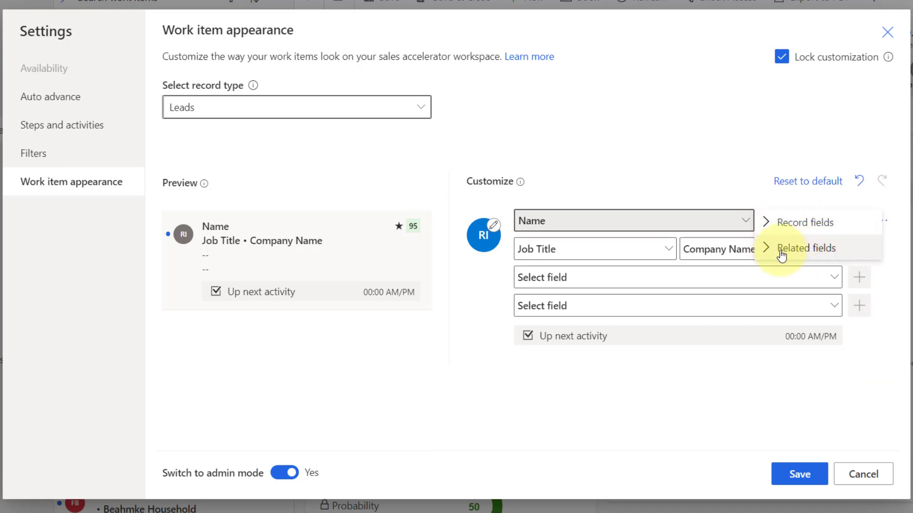
mouse_move(363, 144)
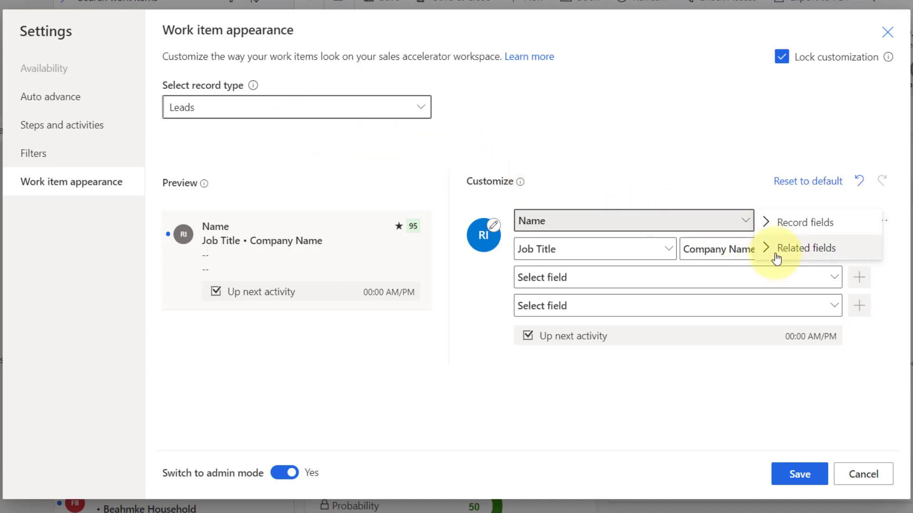
mouse_move(772, 251)
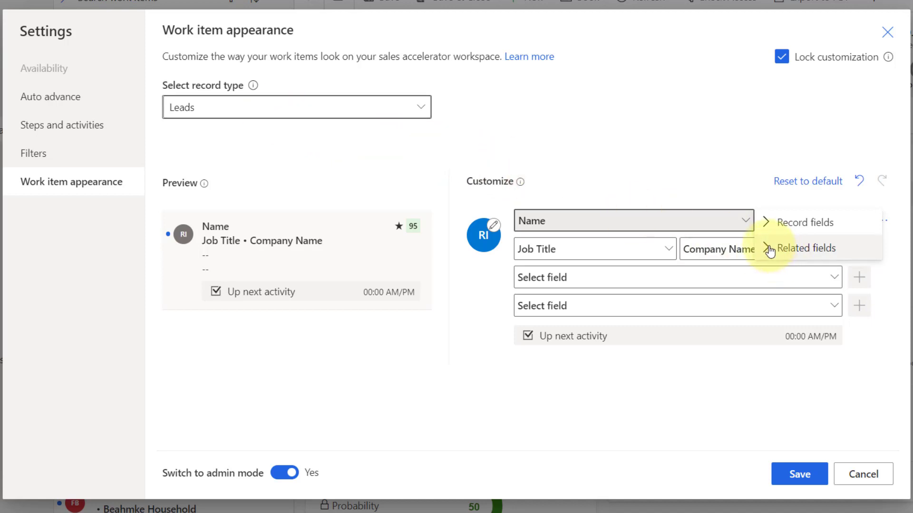
left_click(807, 249)
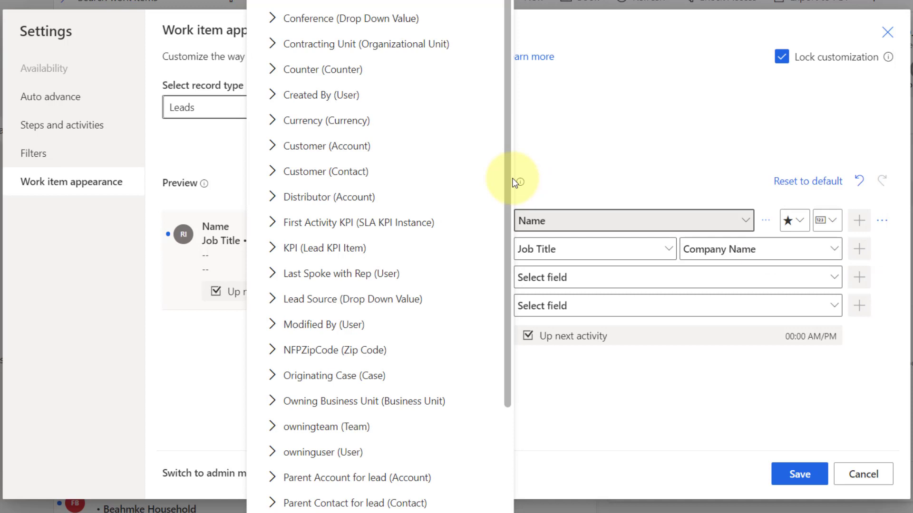
mouse_move(504, 160)
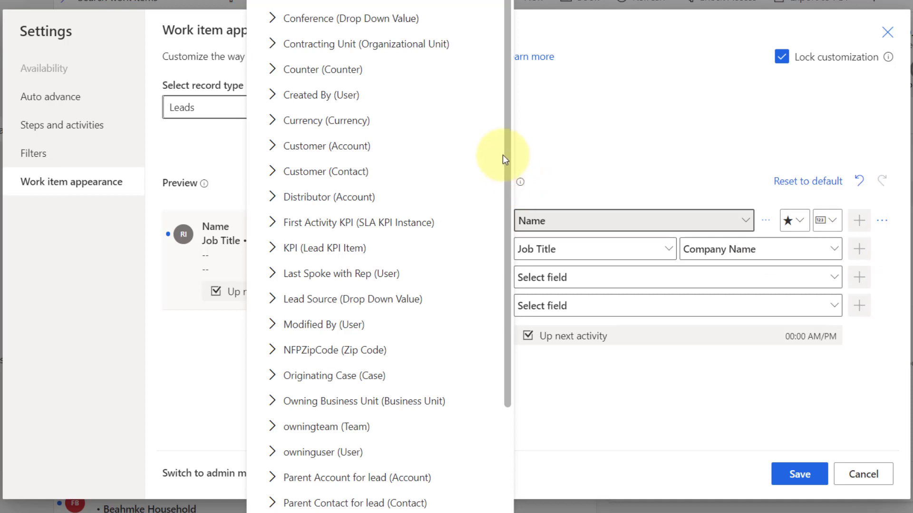
scroll("down", 3)
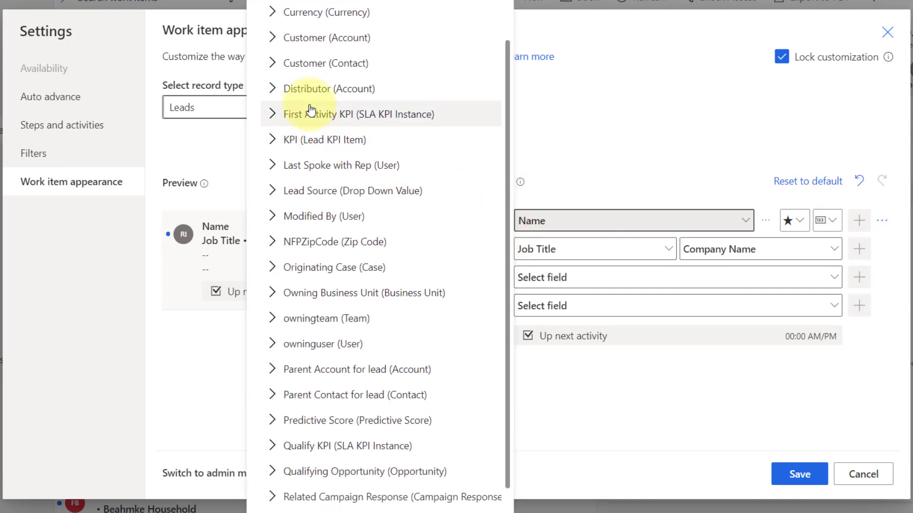
mouse_move(361, 63)
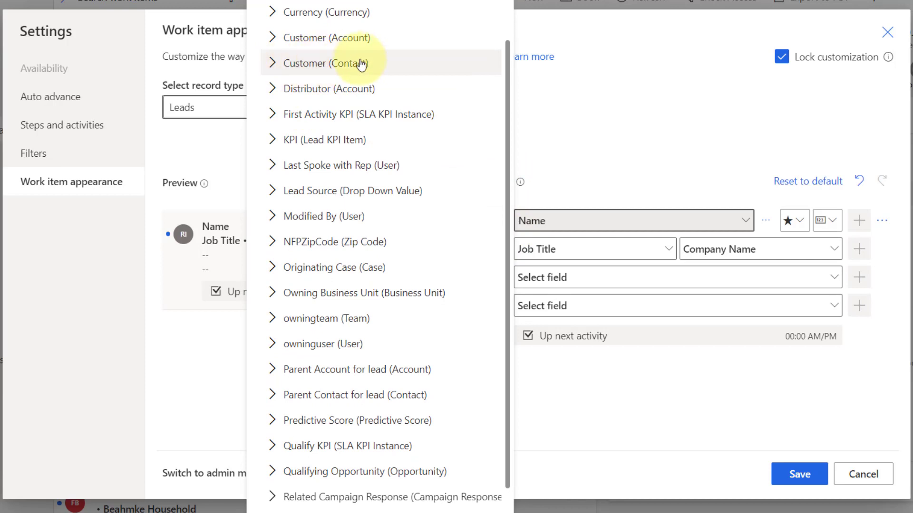
mouse_move(359, 37)
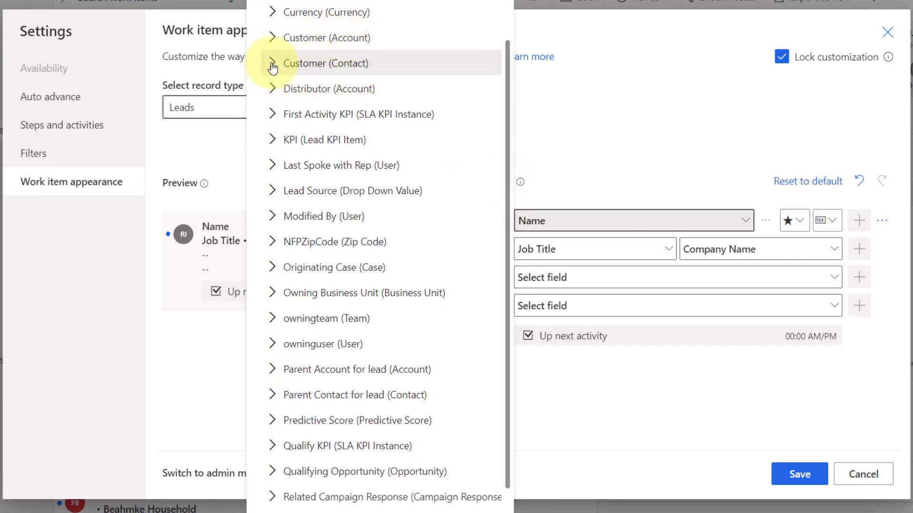
left_click(273, 63)
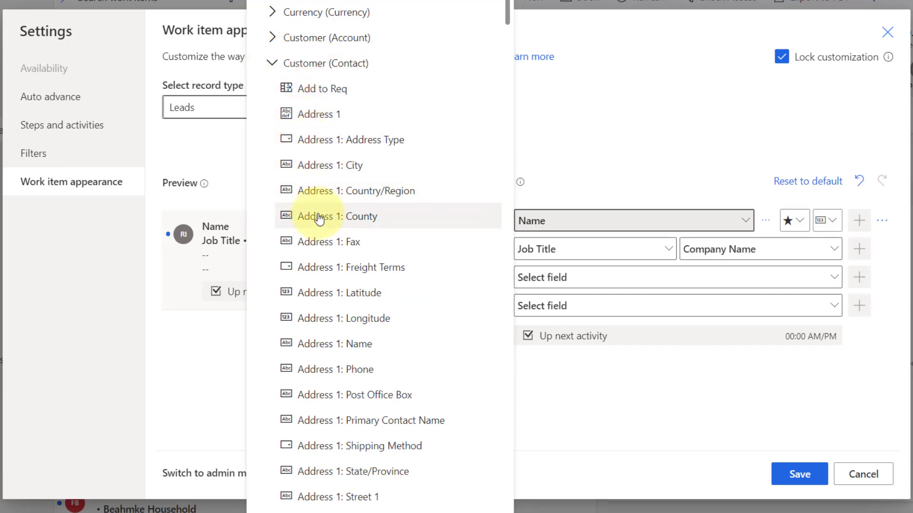
mouse_move(346, 63)
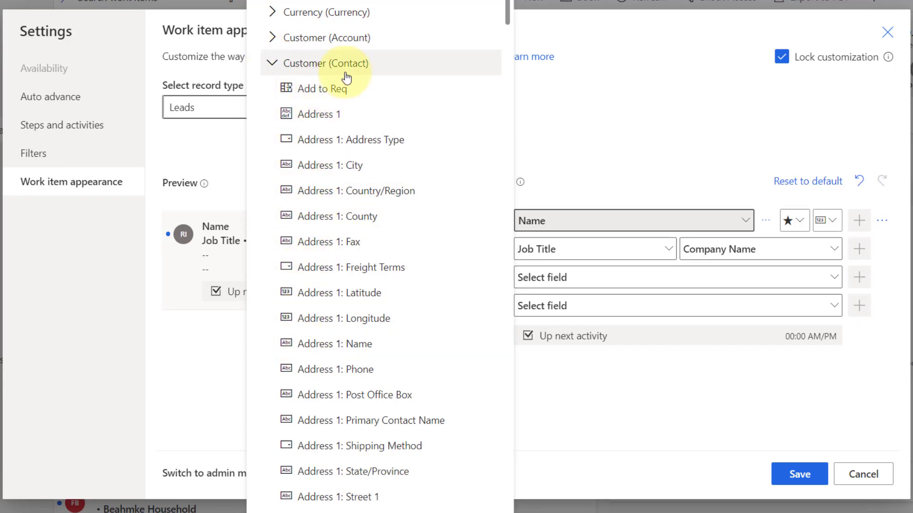
mouse_move(279, 65)
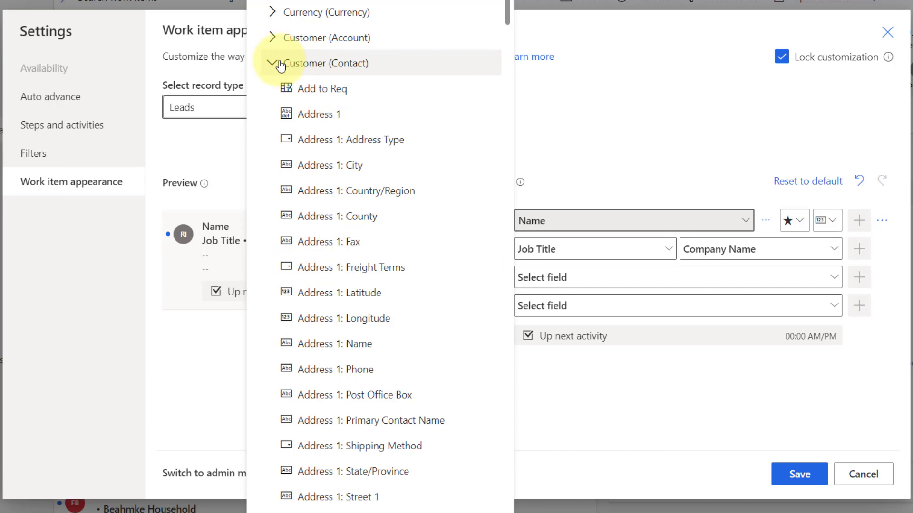
scroll("down", 3)
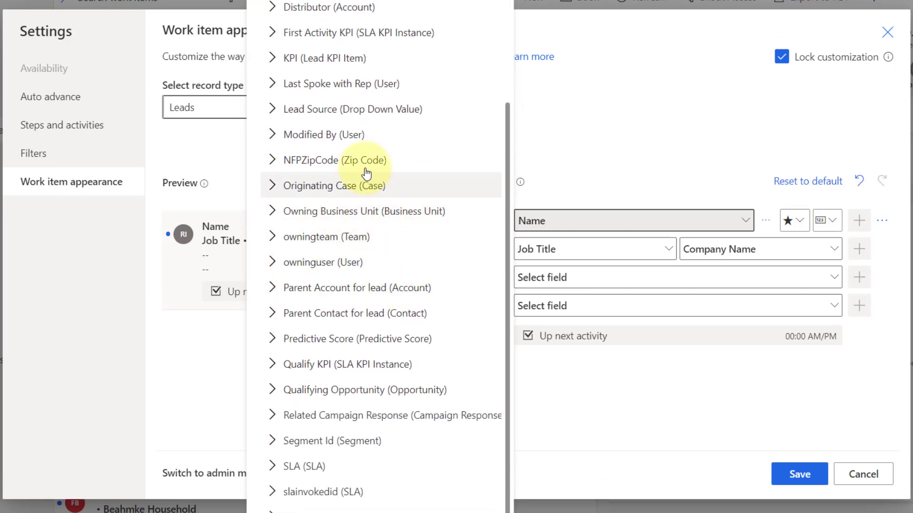
scroll("up", 3)
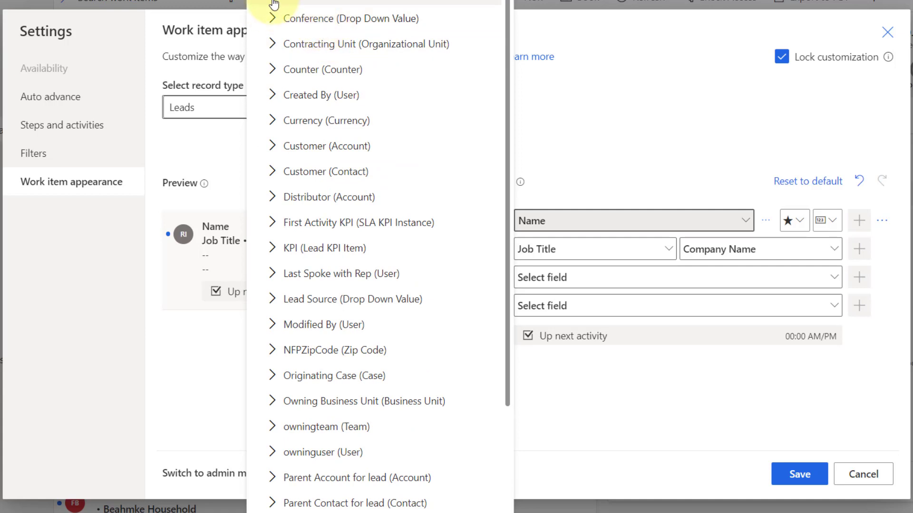
mouse_move(623, 53)
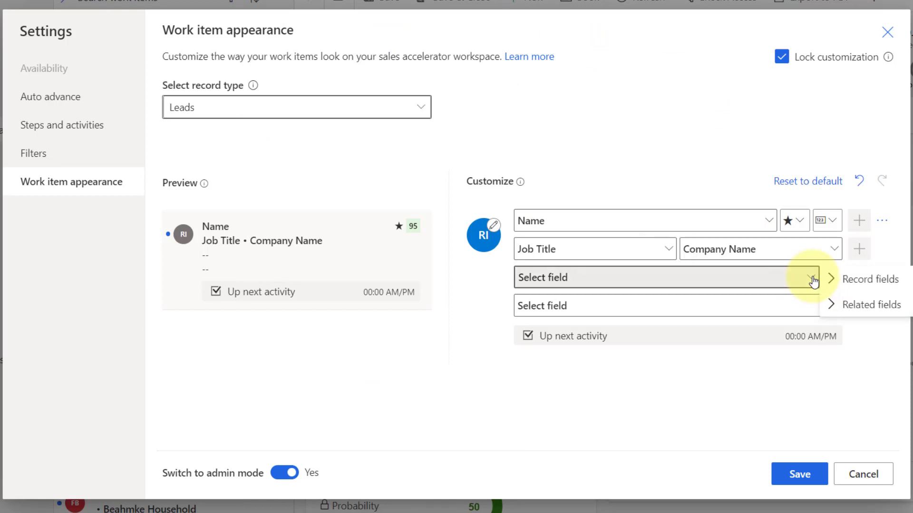
mouse_move(667, 279)
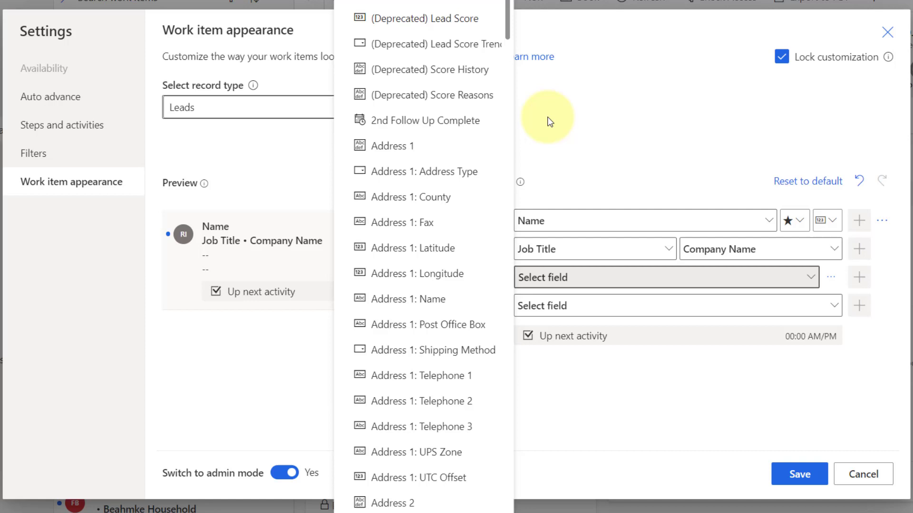
mouse_move(450, 159)
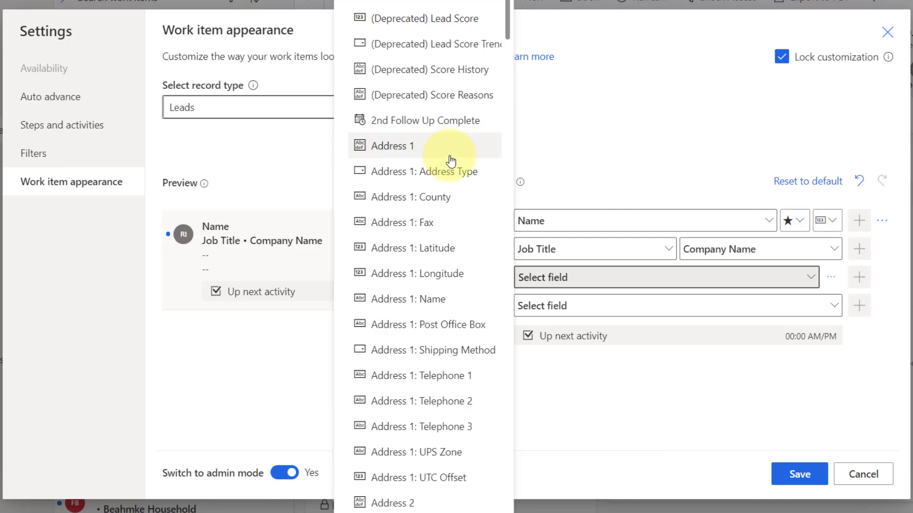
Step: Pick Company Name from Record fields for the third card row
scroll("down", 3)
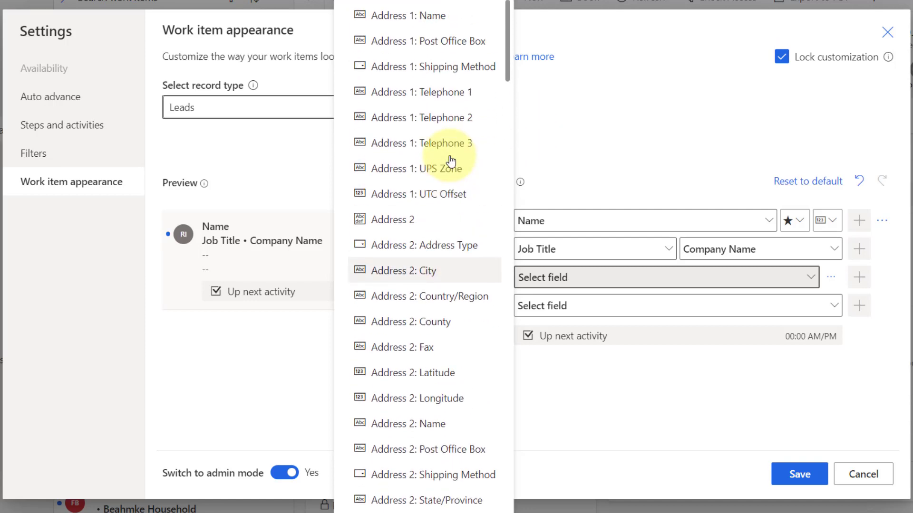
scroll("up", 3)
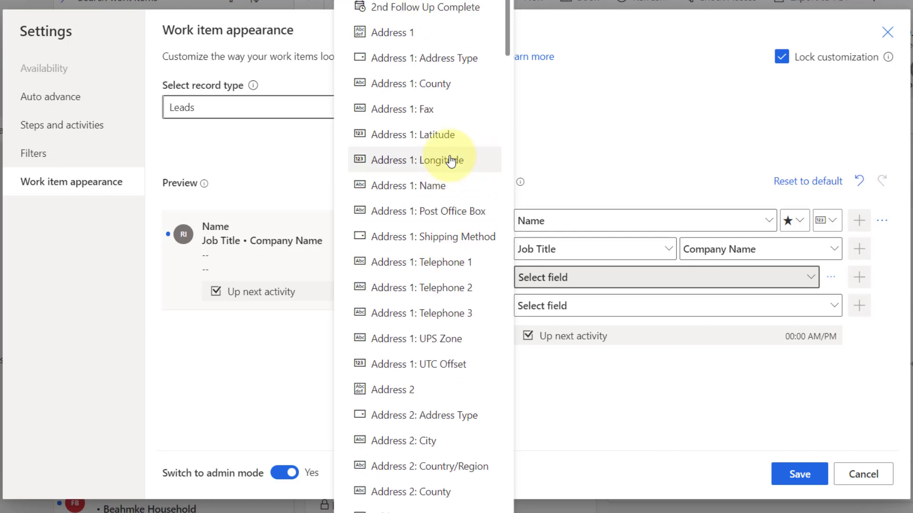
scroll("down", 3)
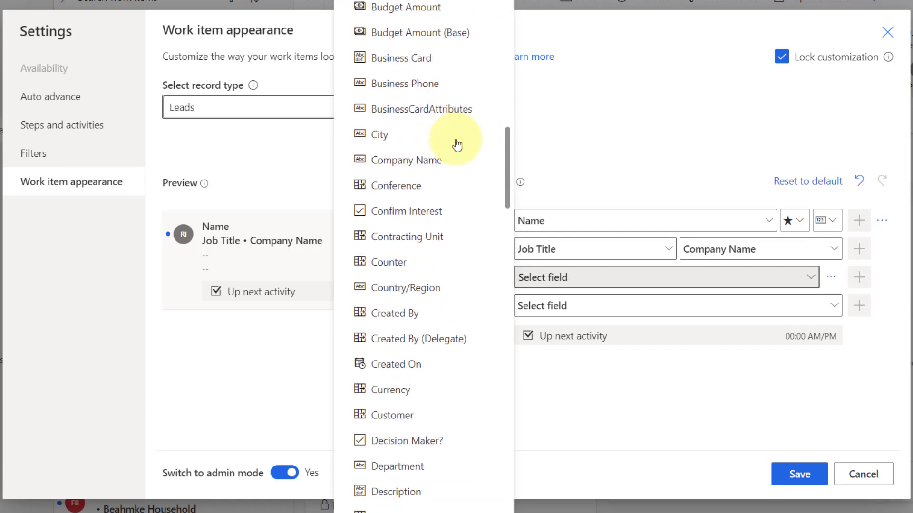
left_click(404, 160)
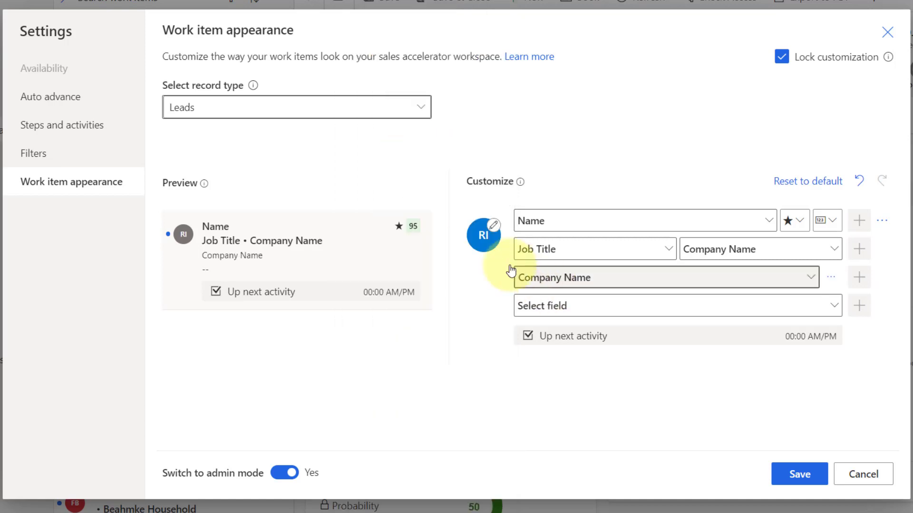
mouse_move(768, 266)
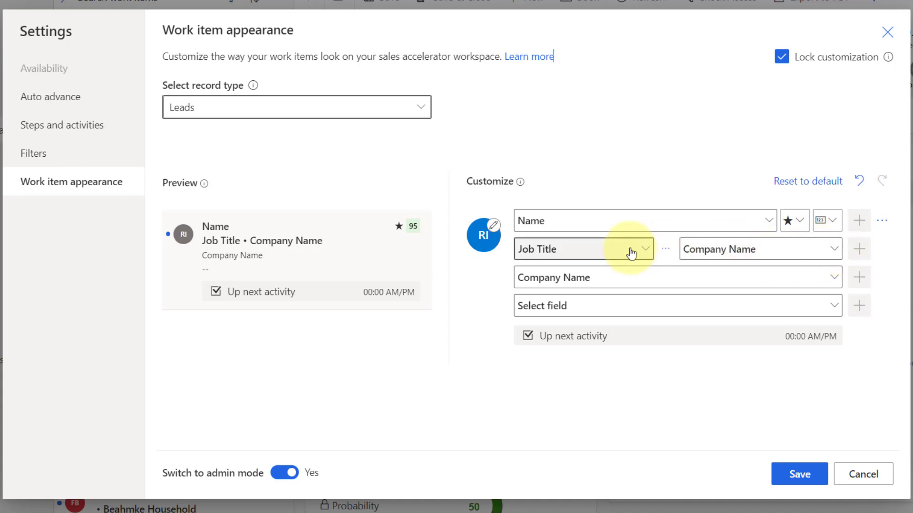
Step: Add a third field slot to the second, third and fourth rows, then show the card's Actions list
left_click(831, 250)
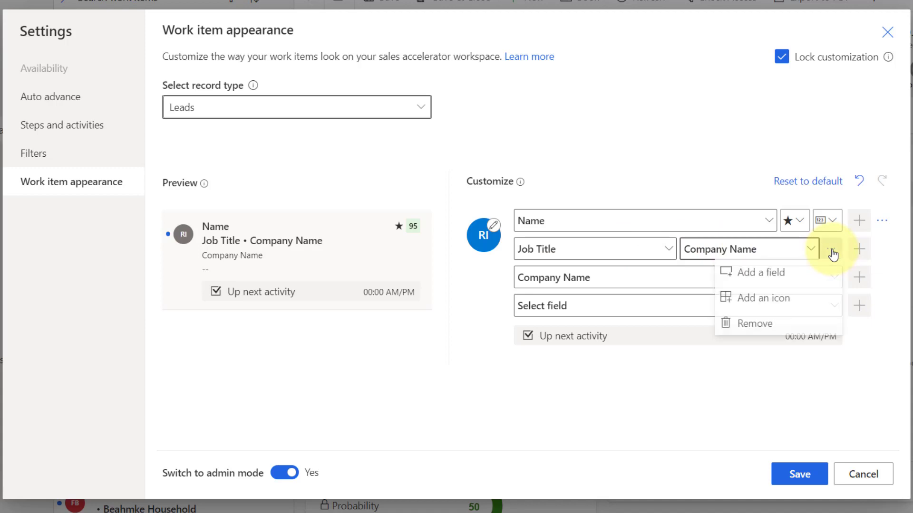
mouse_move(737, 278)
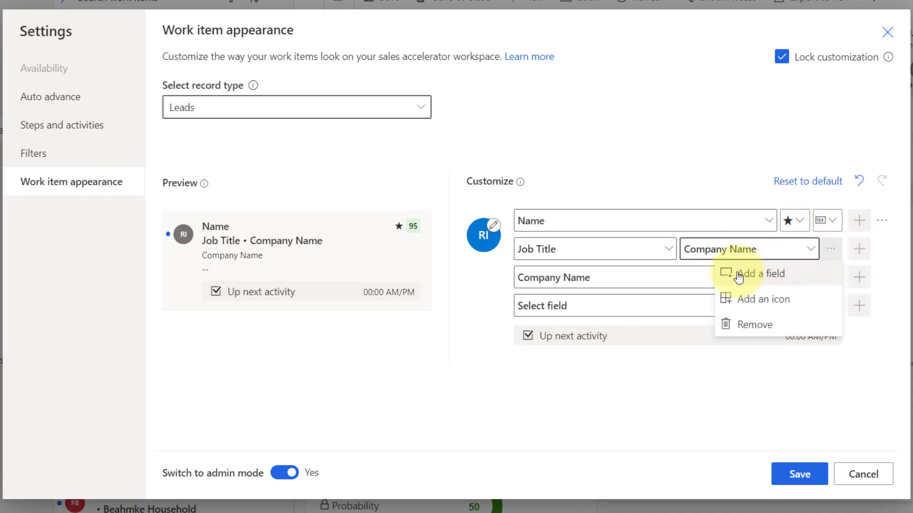
left_click(759, 274)
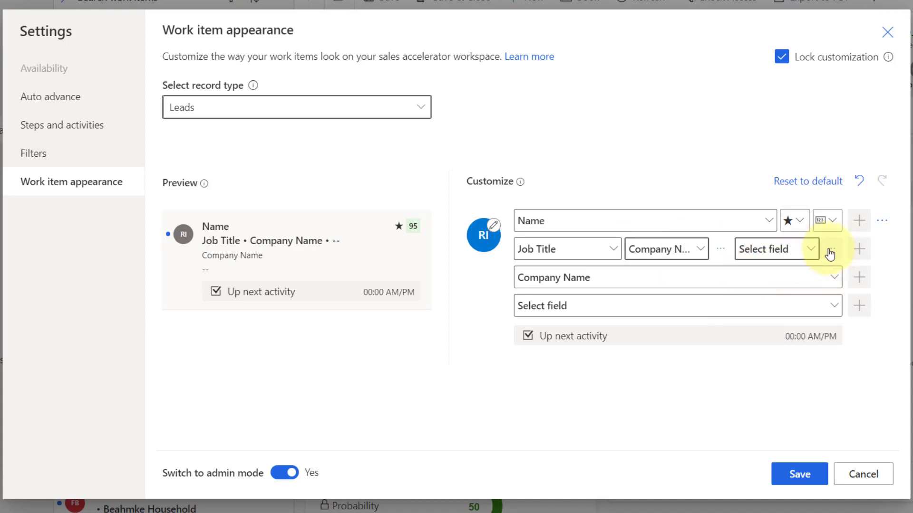
left_click(831, 249)
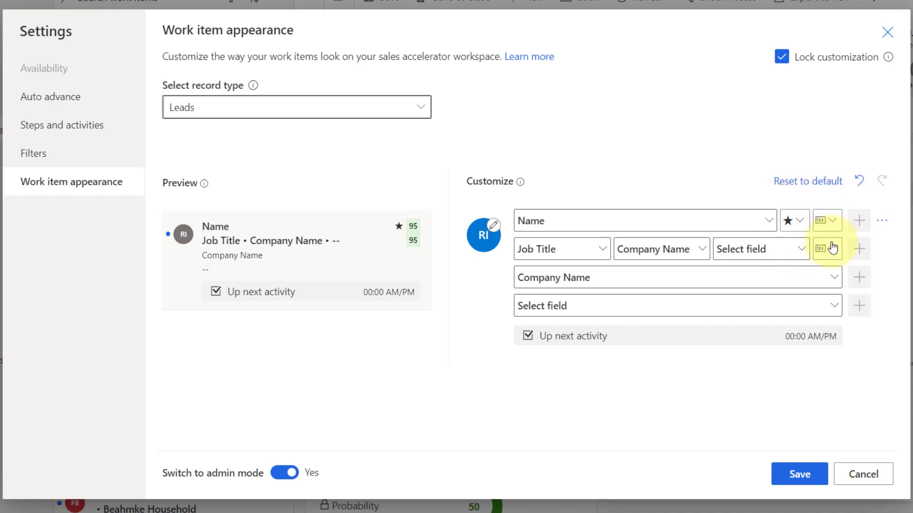
left_click(821, 248)
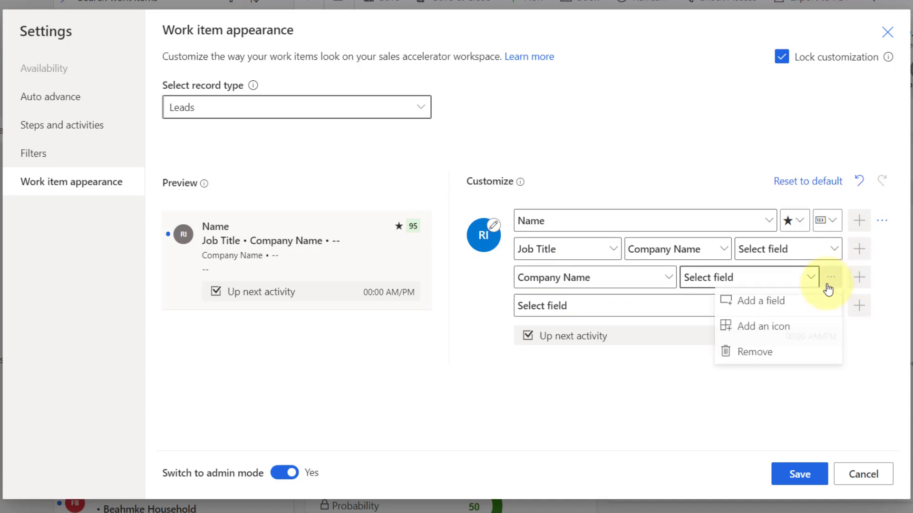
left_click(754, 301)
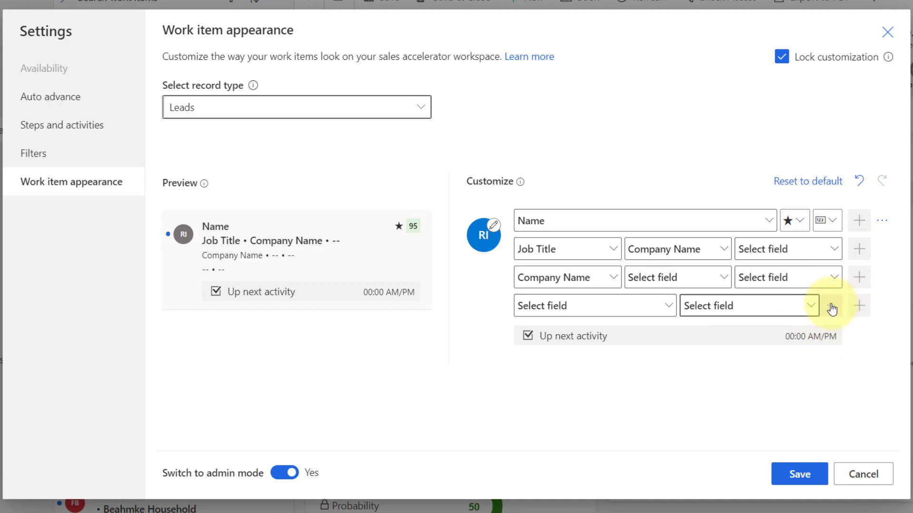
left_click(861, 306)
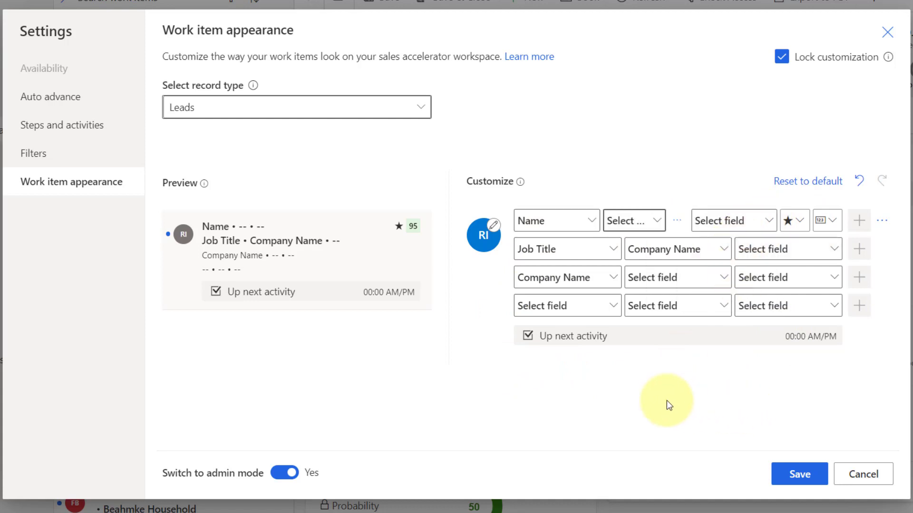
mouse_move(697, 226)
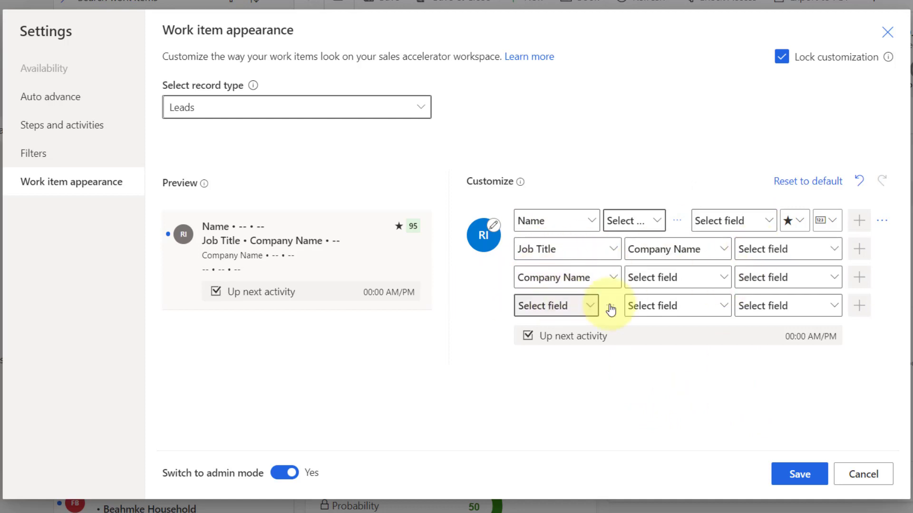
mouse_move(849, 310)
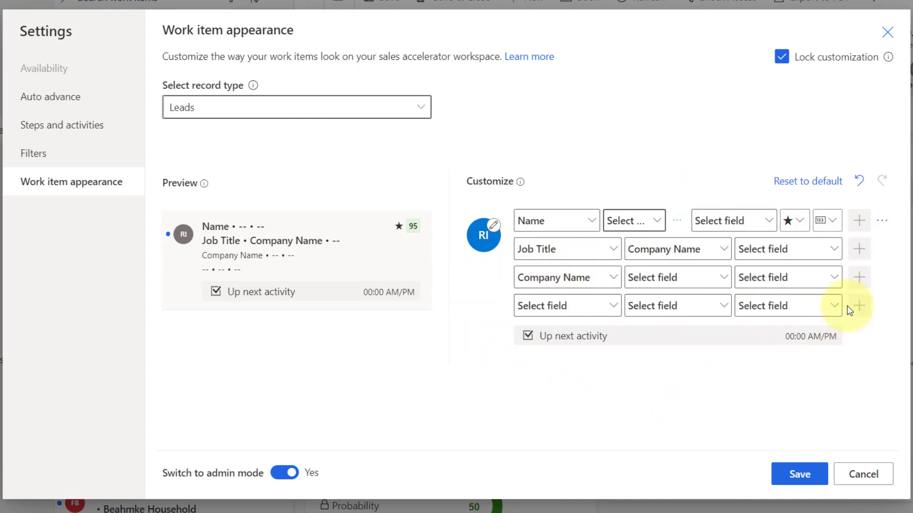
left_click(882, 220)
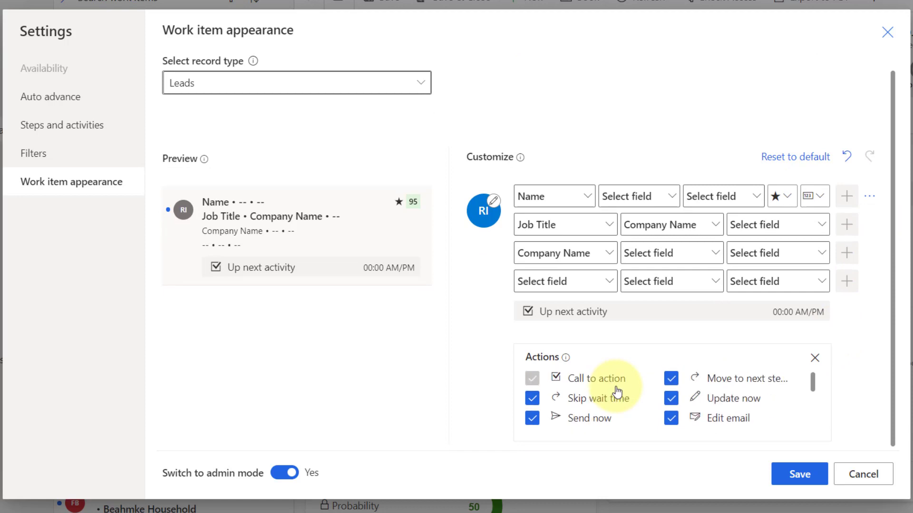
mouse_move(626, 406)
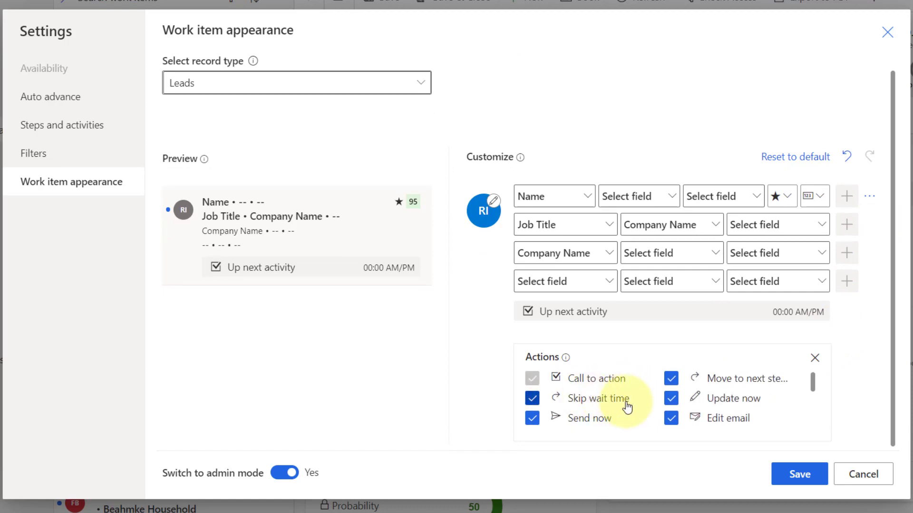
Step: Untick the Skip wait time and Send now actions for the lead card
left_click(531, 398)
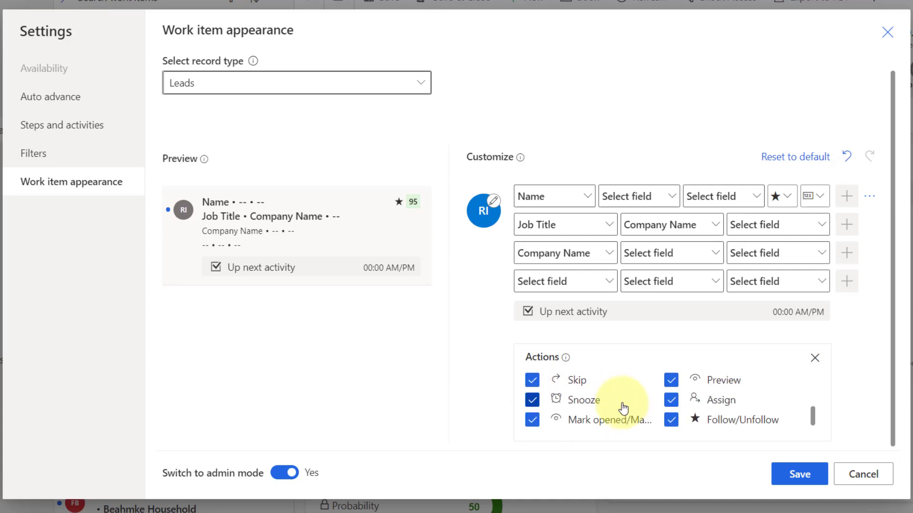
scroll("down", 3)
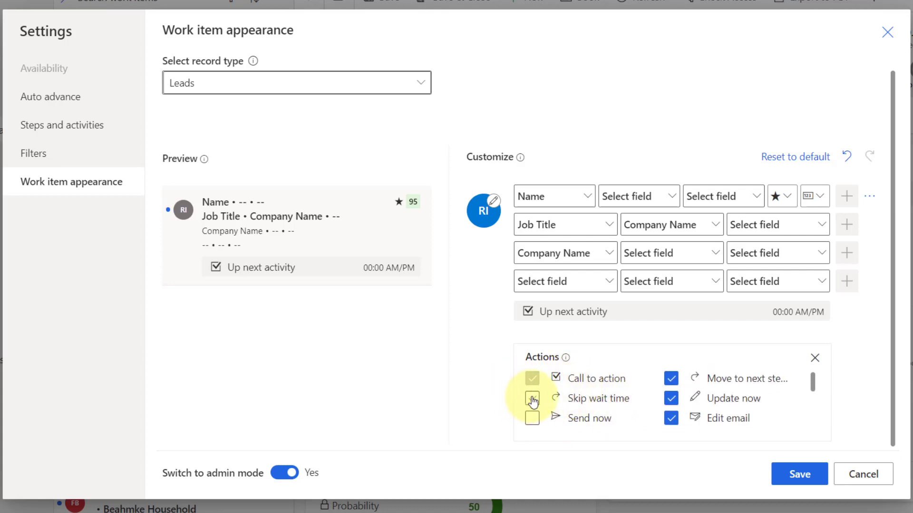
left_click(531, 398)
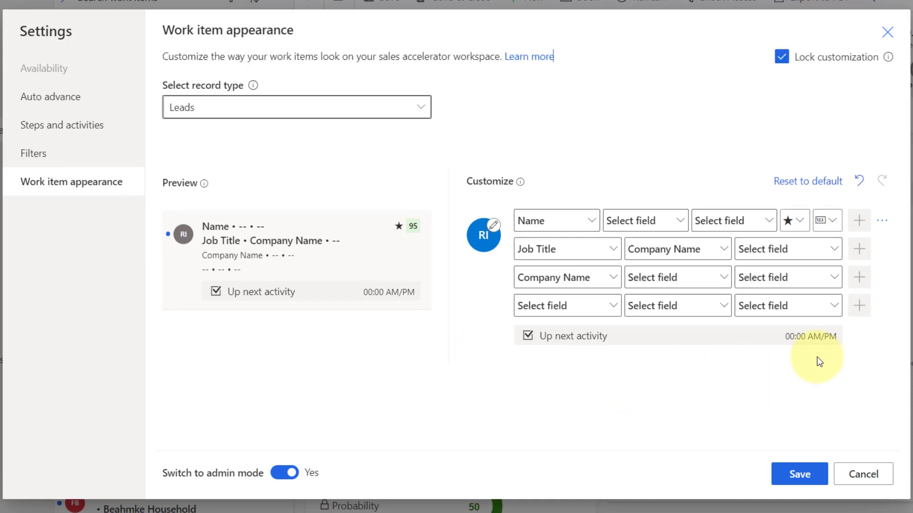
mouse_move(798, 422)
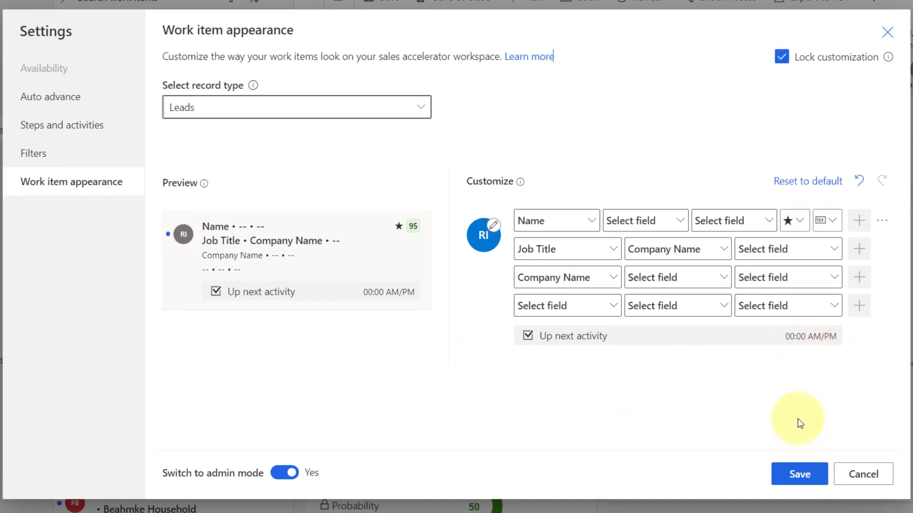
mouse_move(655, 388)
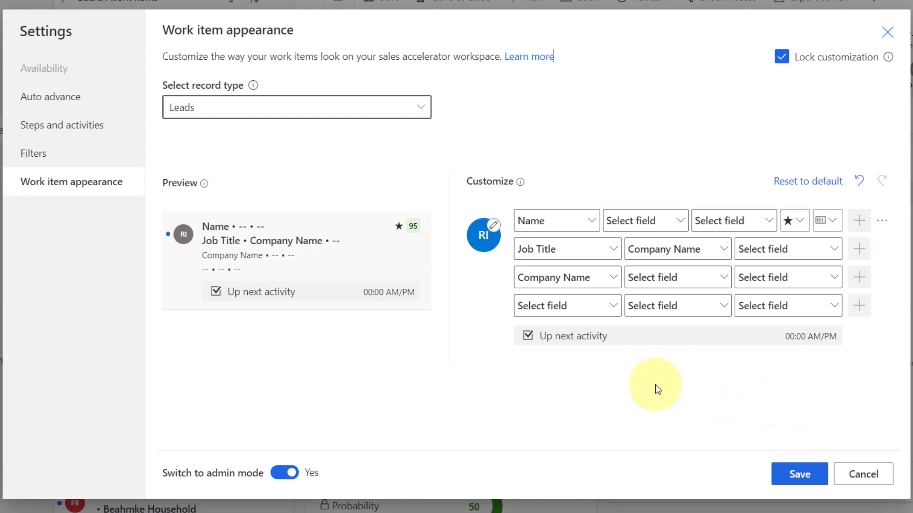
mouse_move(494, 230)
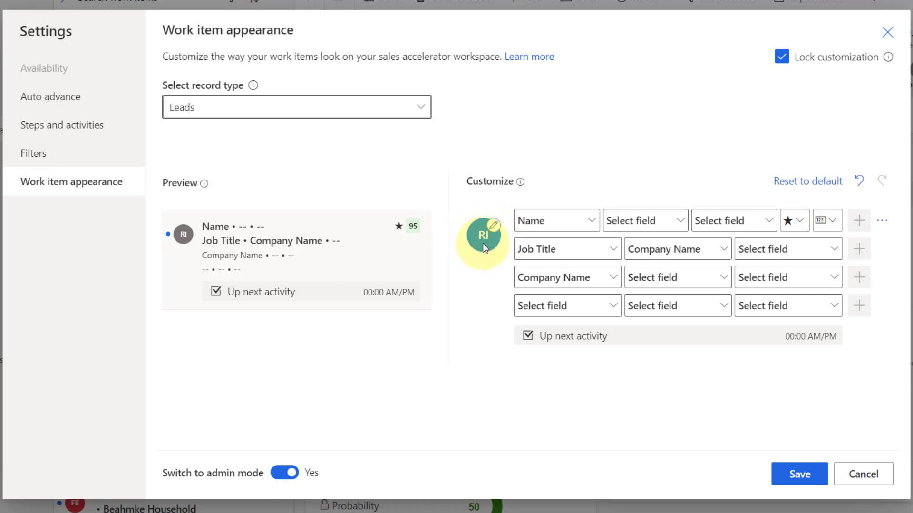
mouse_move(492, 233)
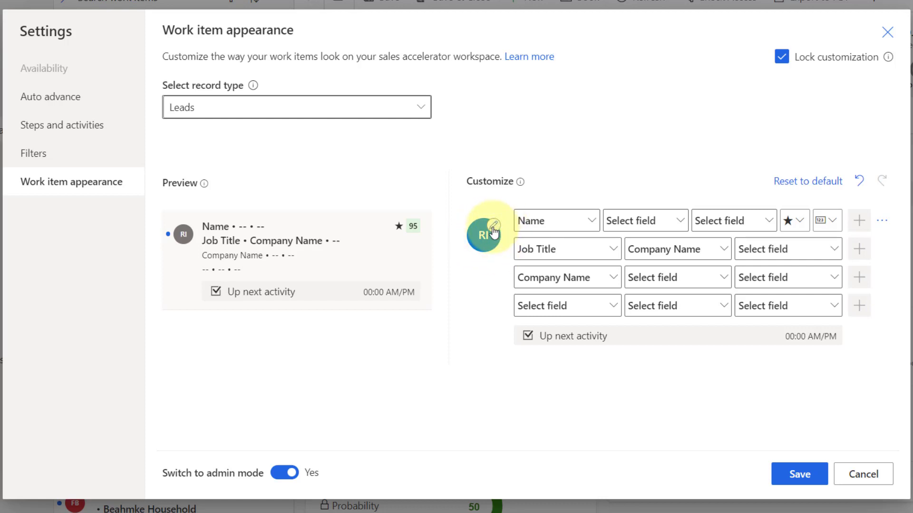
Step: In Icon appearance try Record image, Record type and Activity type, ending on Record image
left_click(494, 225)
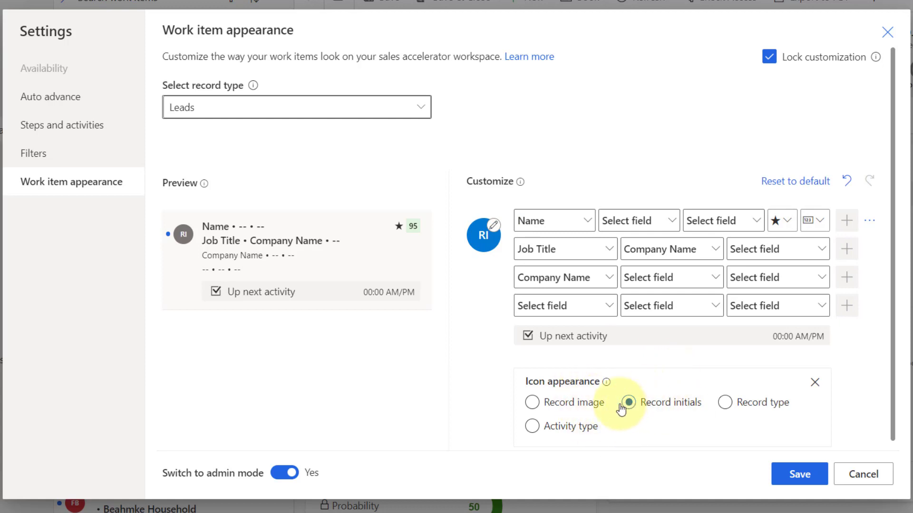
mouse_move(683, 412)
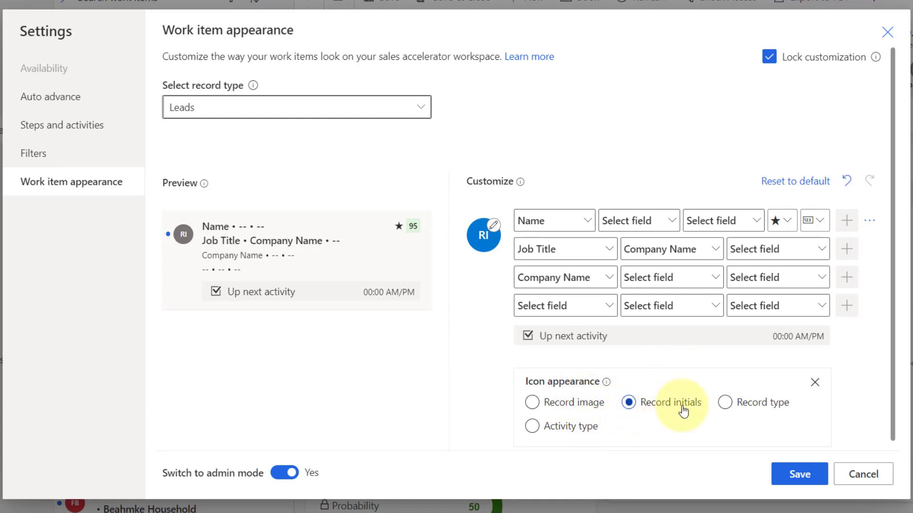
mouse_move(532, 402)
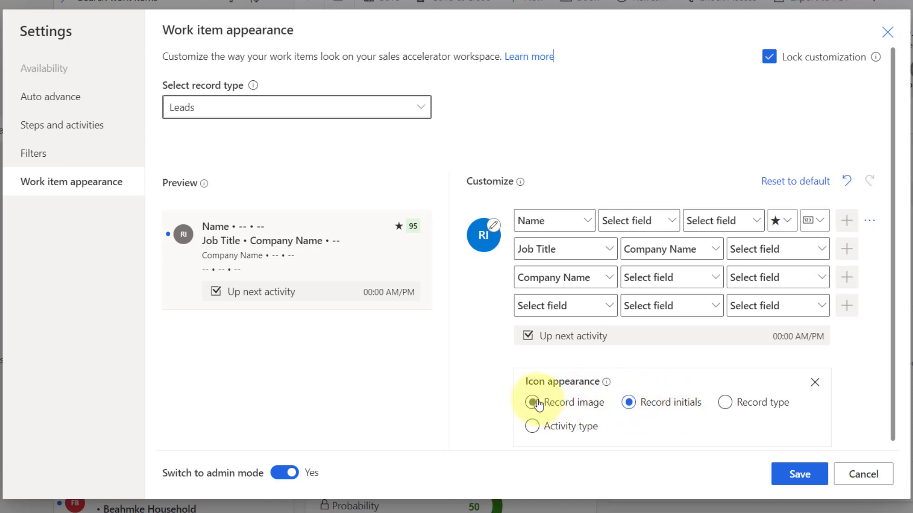
left_click(532, 402)
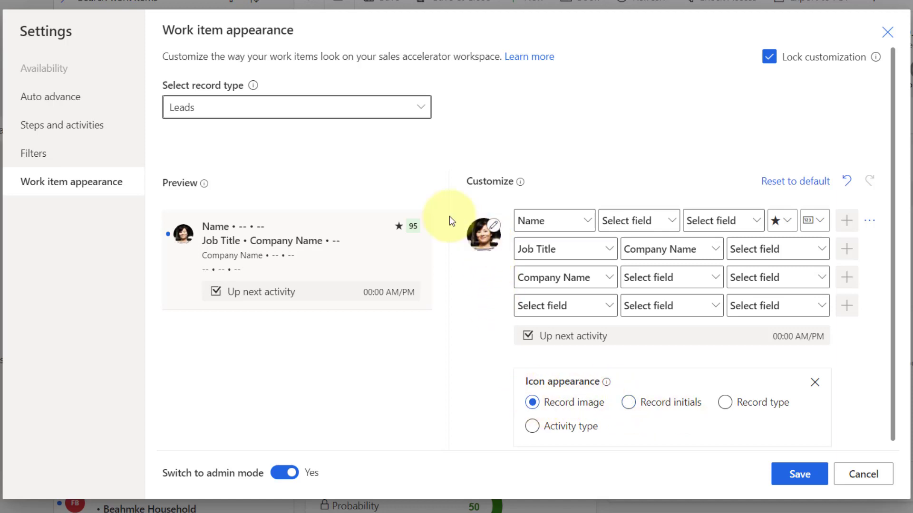
mouse_move(557, 387)
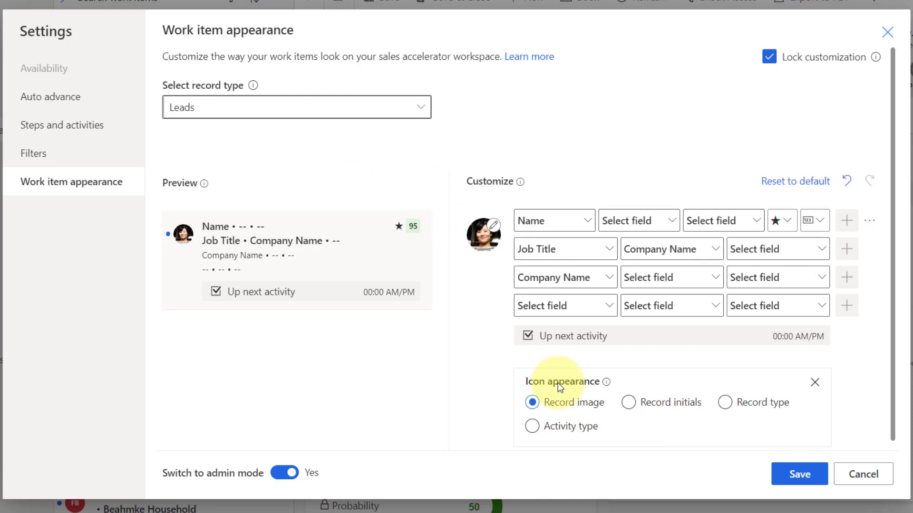
mouse_move(606, 414)
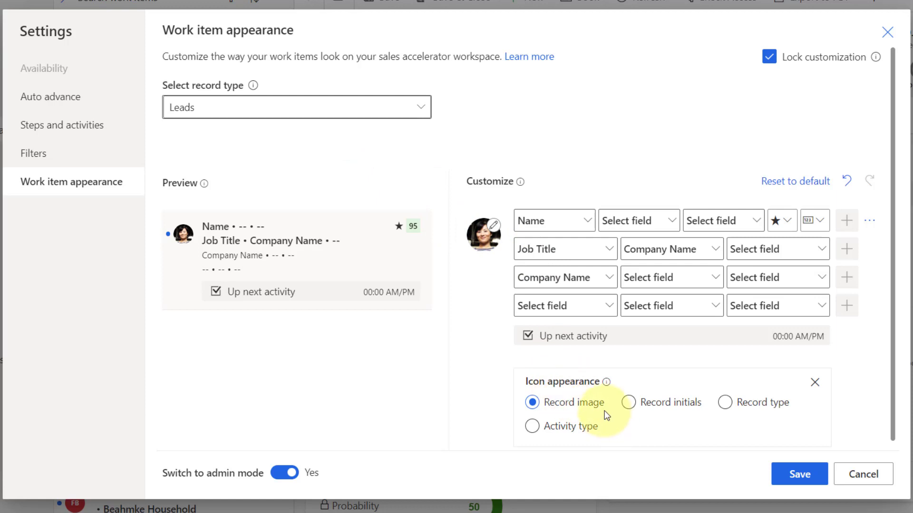
mouse_move(726, 403)
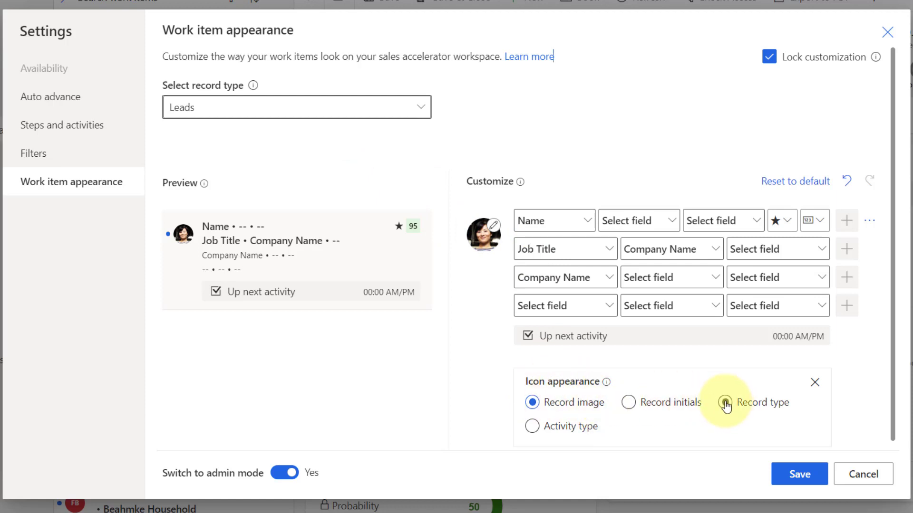
left_click(725, 402)
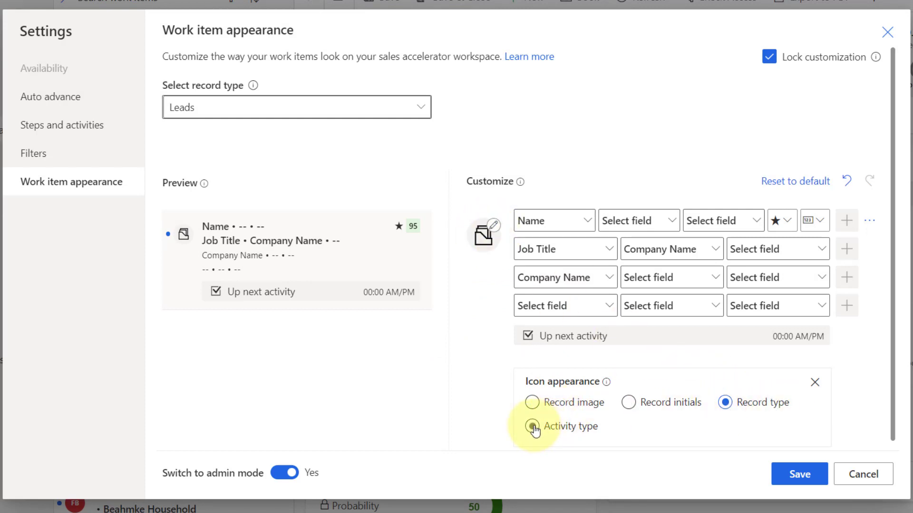
left_click(532, 426)
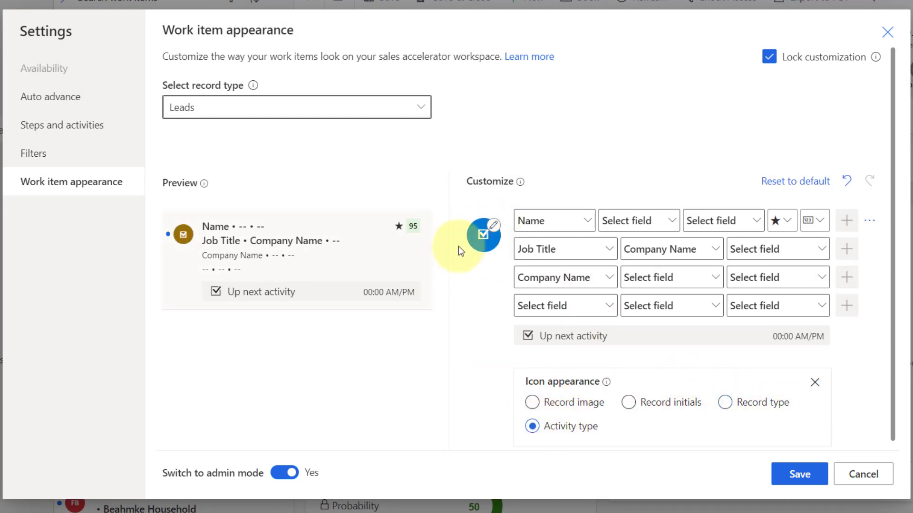
mouse_move(371, 186)
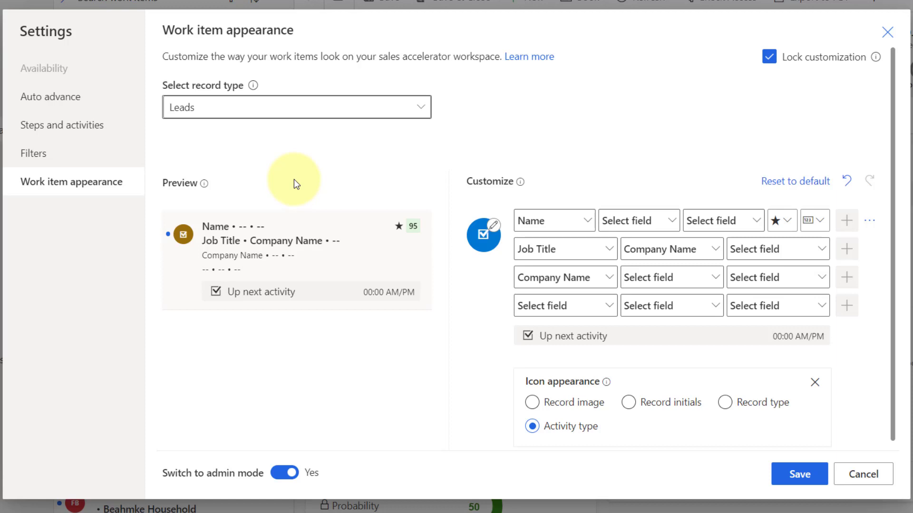
left_click(533, 403)
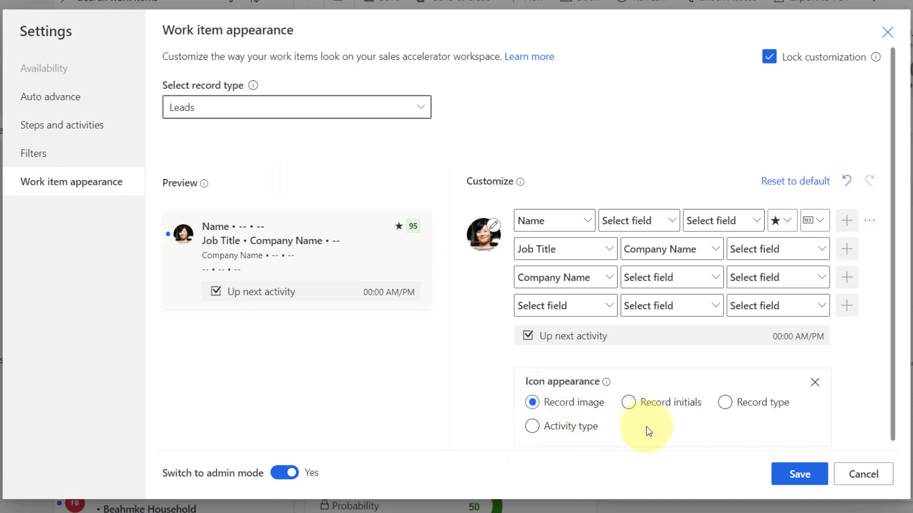
mouse_move(216, 465)
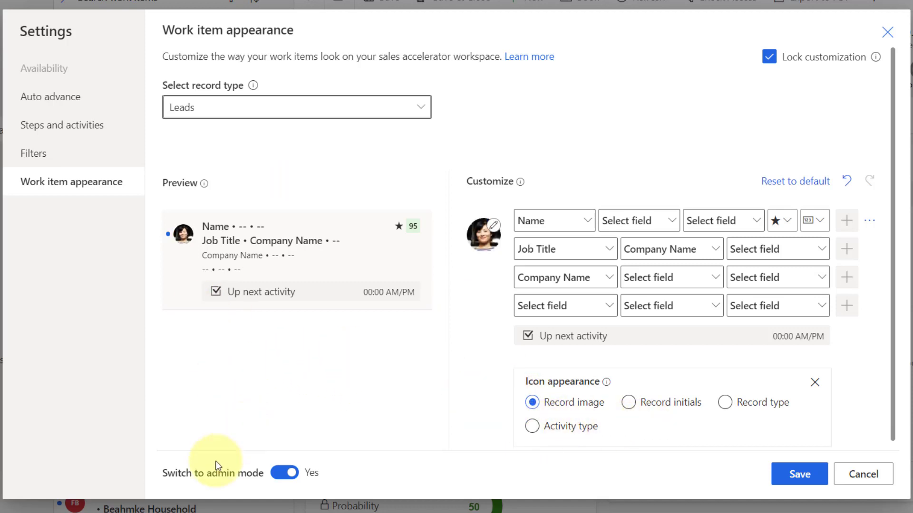
mouse_move(232, 382)
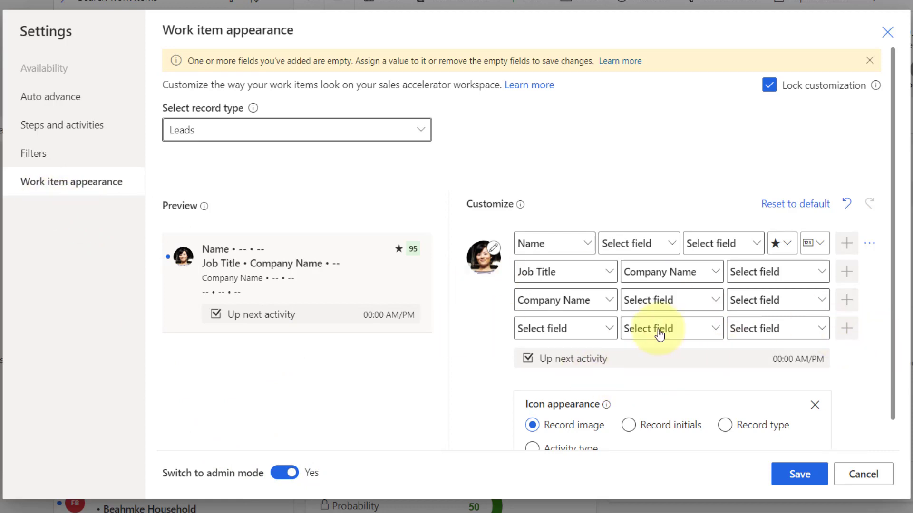
mouse_move(238, 370)
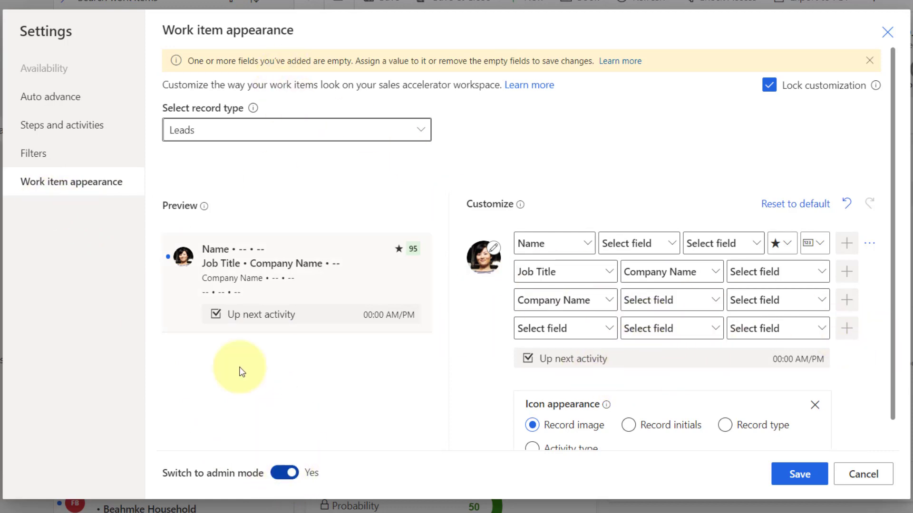
mouse_move(251, 417)
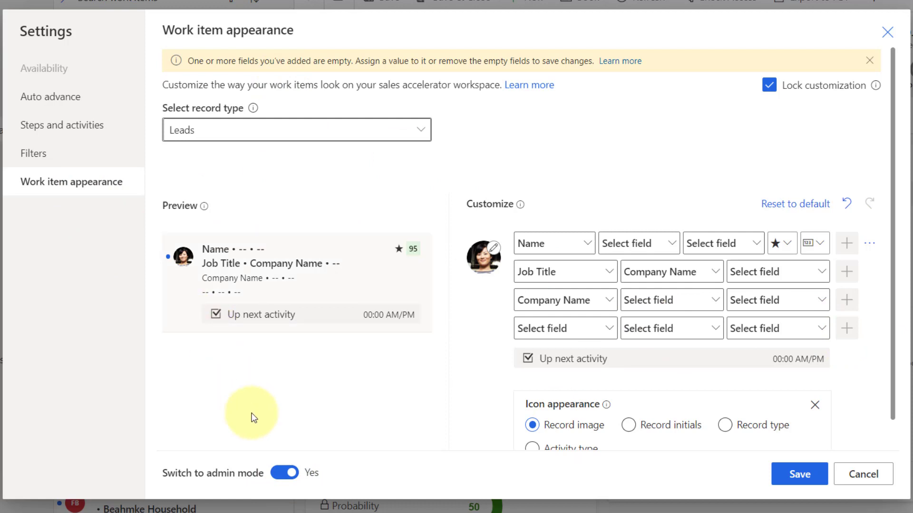
mouse_move(548, 334)
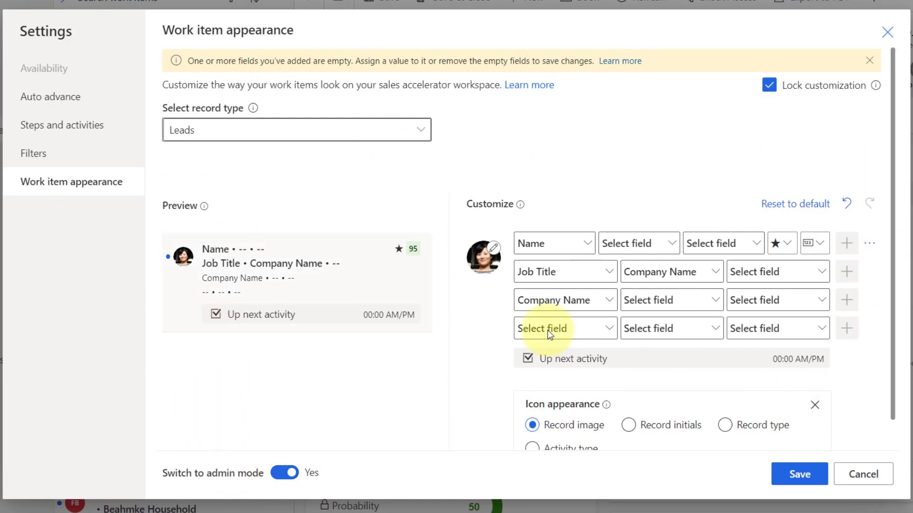
mouse_move(618, 186)
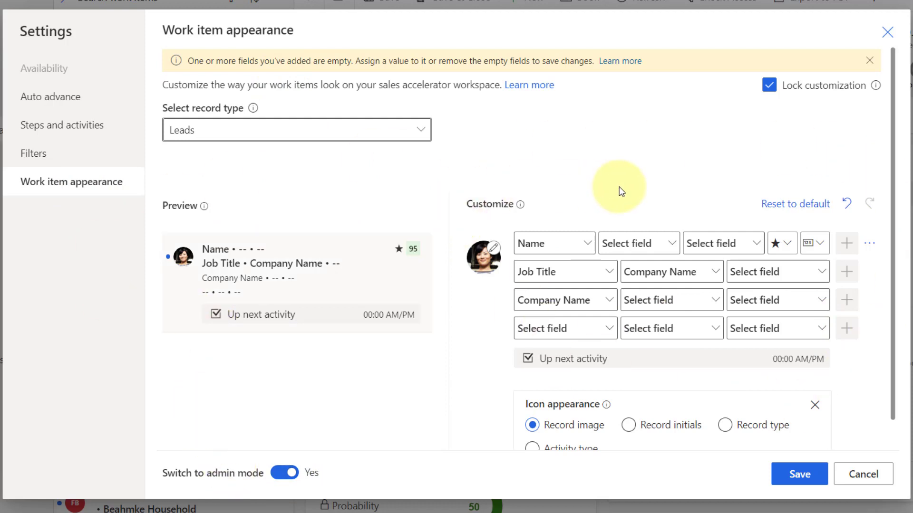
mouse_move(585, 178)
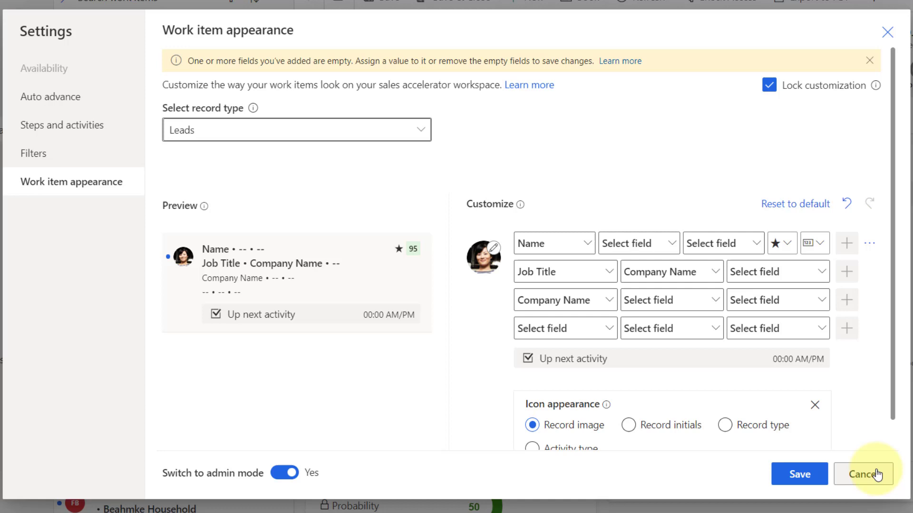
Step: Cancel the unsaved card changes and toggle Switch to admin mode back on
left_click(864, 474)
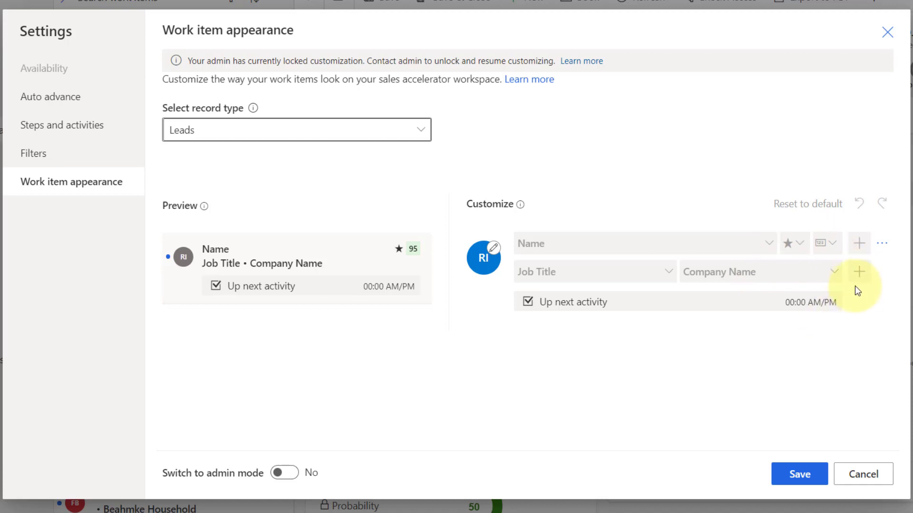
mouse_move(296, 492)
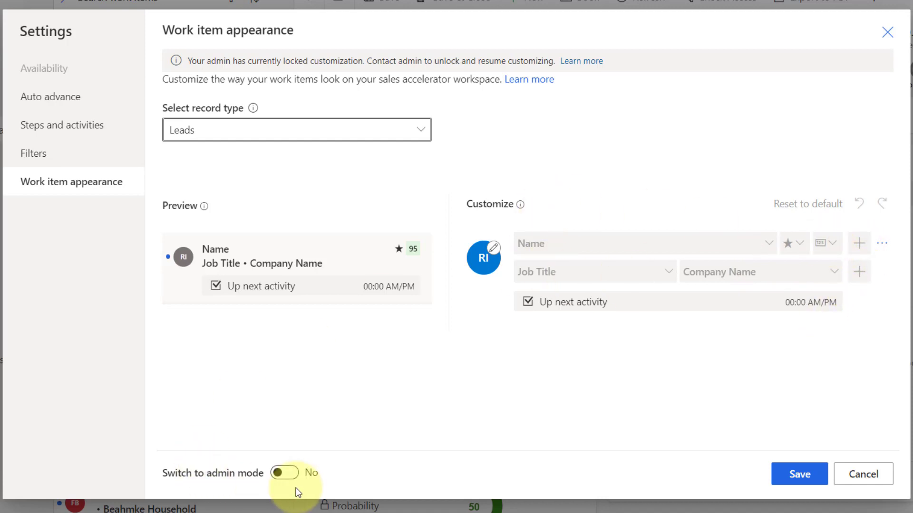
left_click(284, 473)
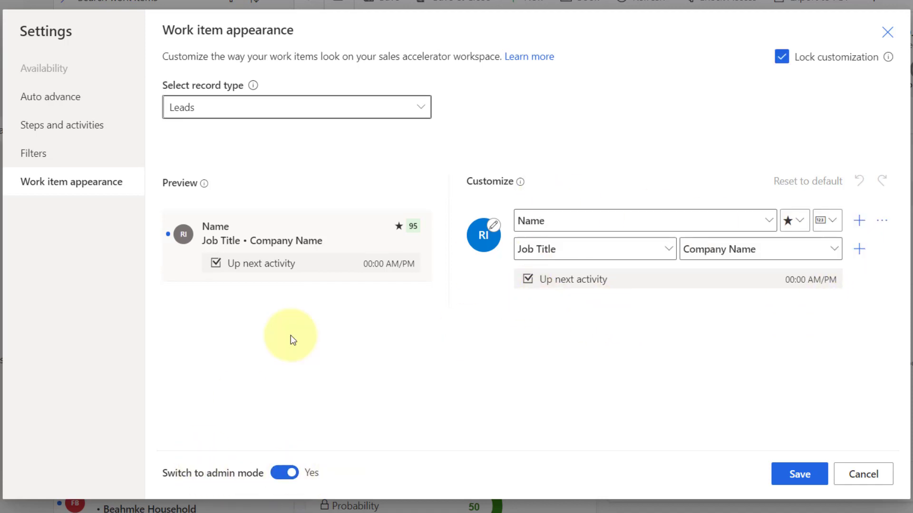